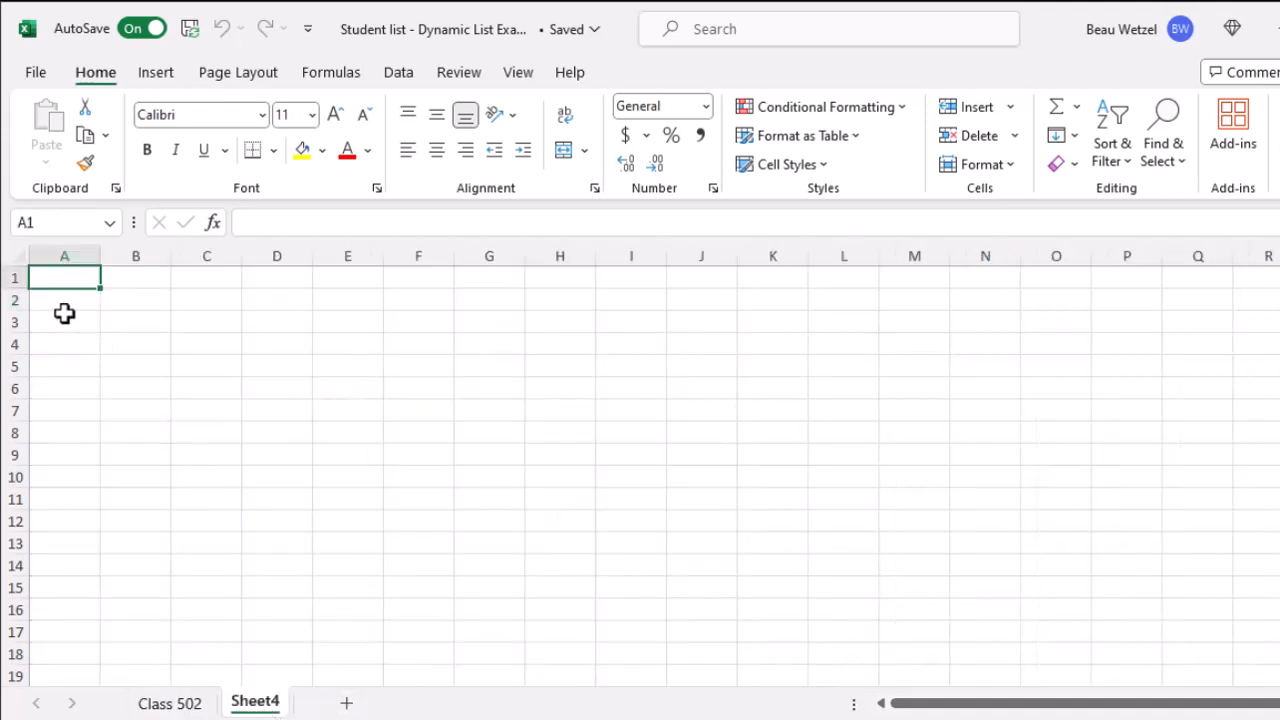
- Enter the Grade and Lowest Grade headers with the A–F threshold rows on Sheet4
{"action": "left_click", "coordinate": [64, 300]}
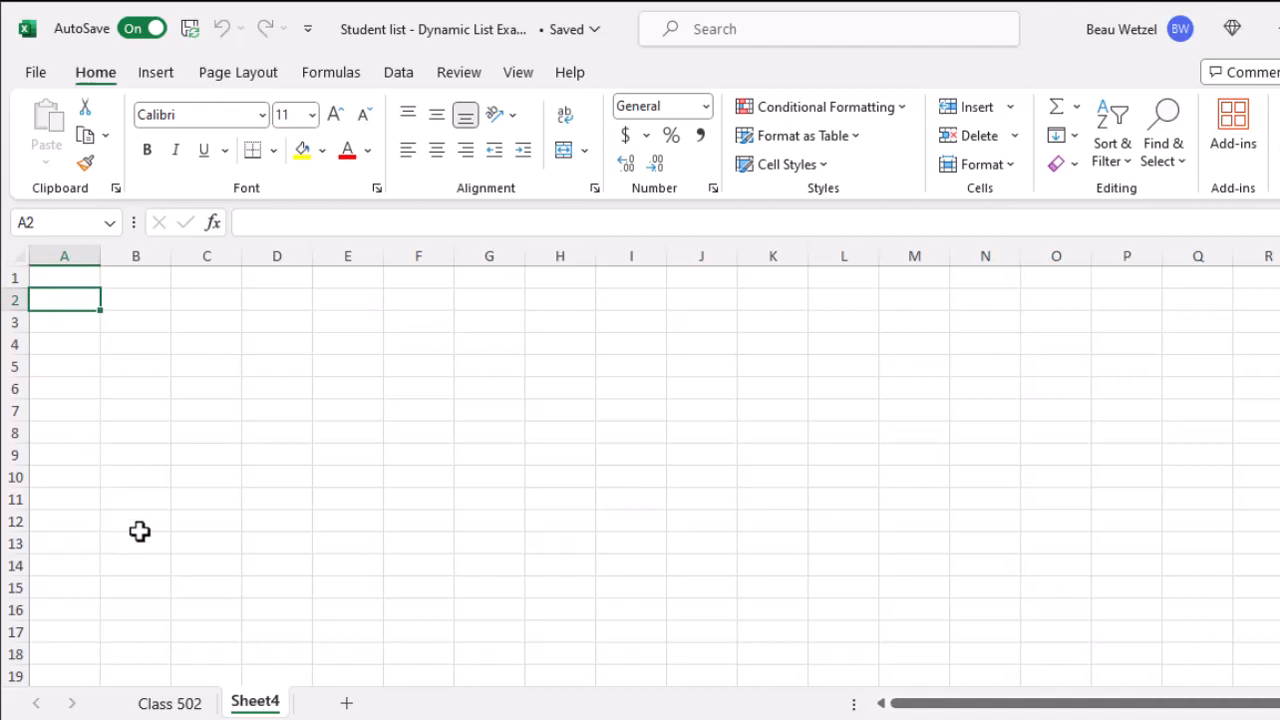
{"action": "type", "text": "Grade"}
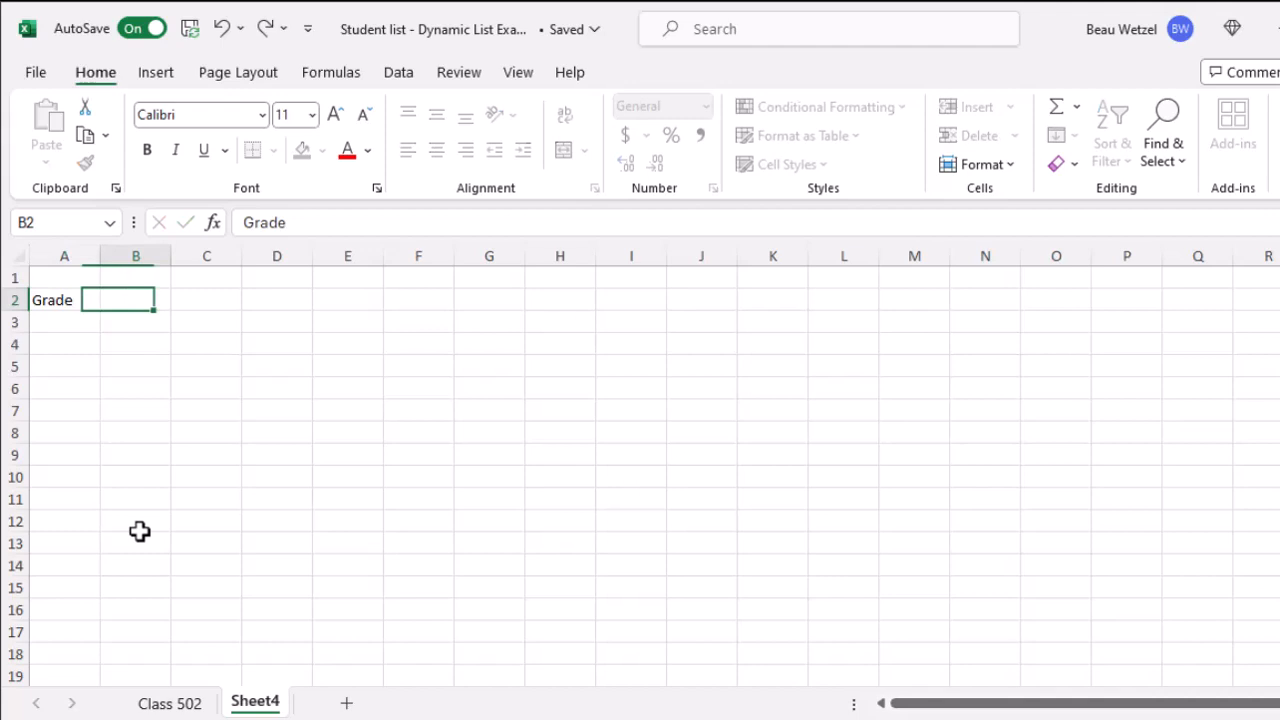
{"action": "type", "text": "Lowest Grade"}
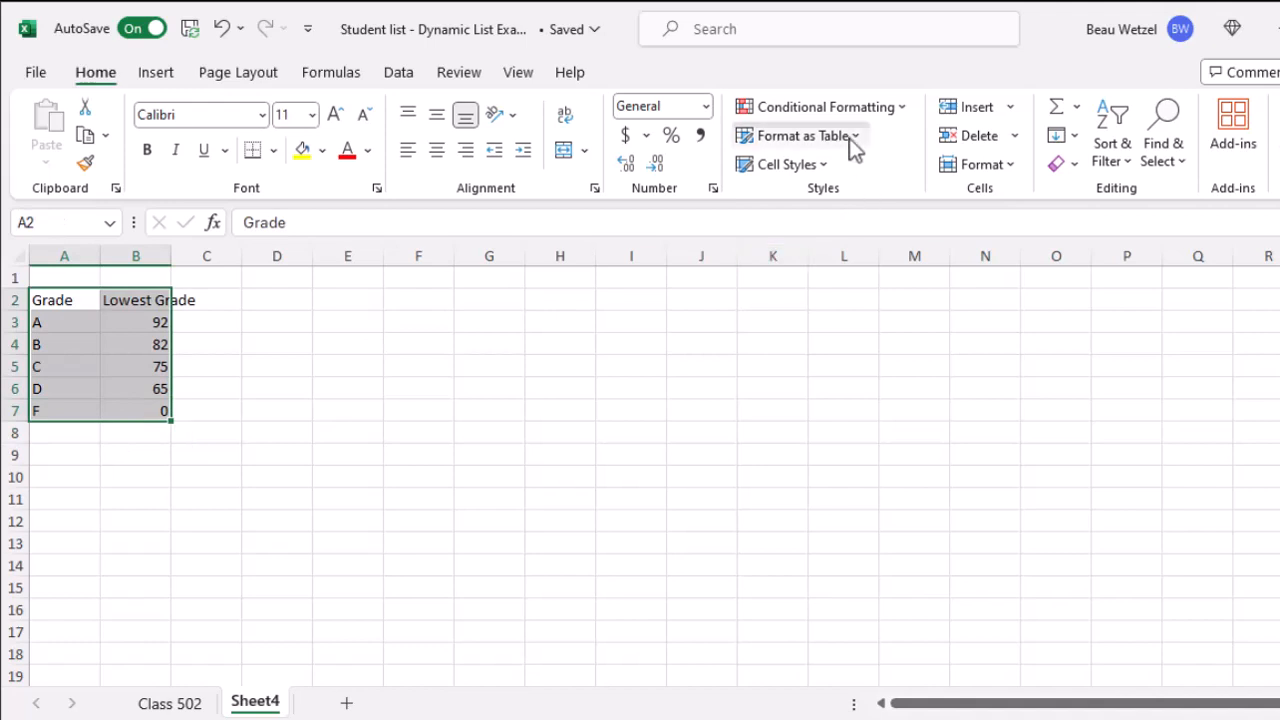
- Format the grade threshold range as a table with headers using a chosen style
{"action": "left_click", "coordinate": [796, 136]}
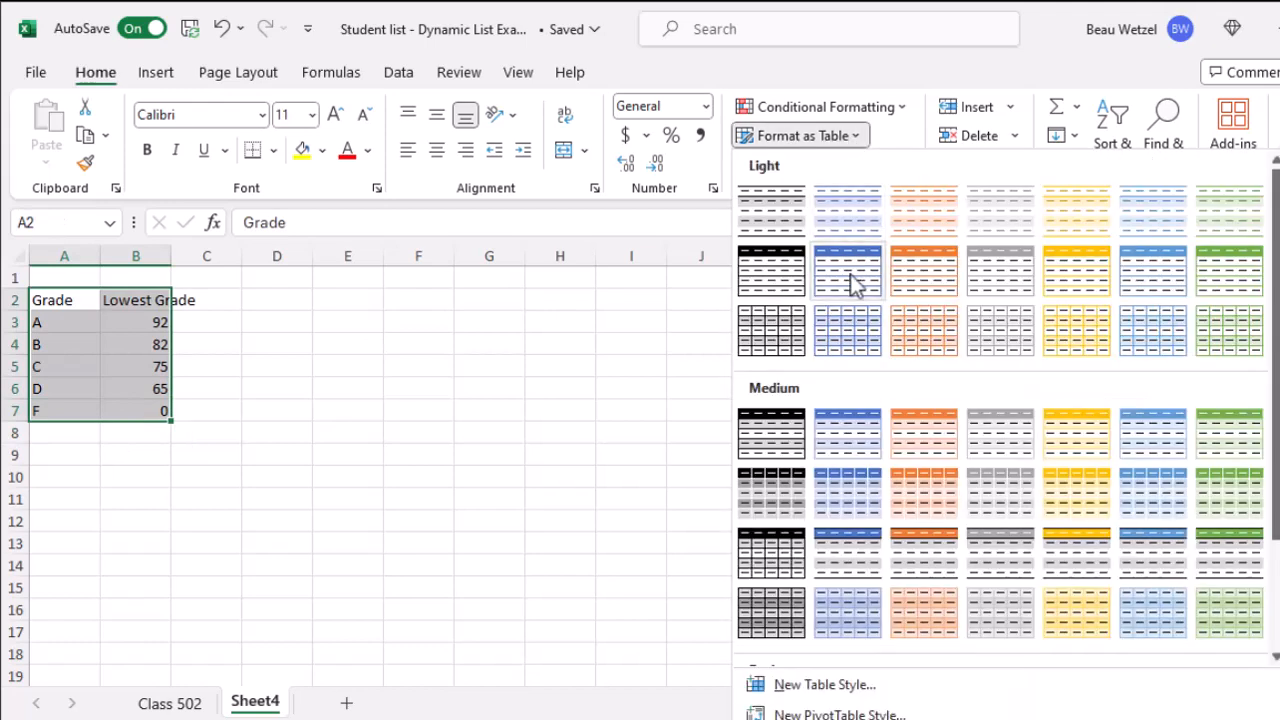
{"action": "left_click", "coordinate": [848, 270]}
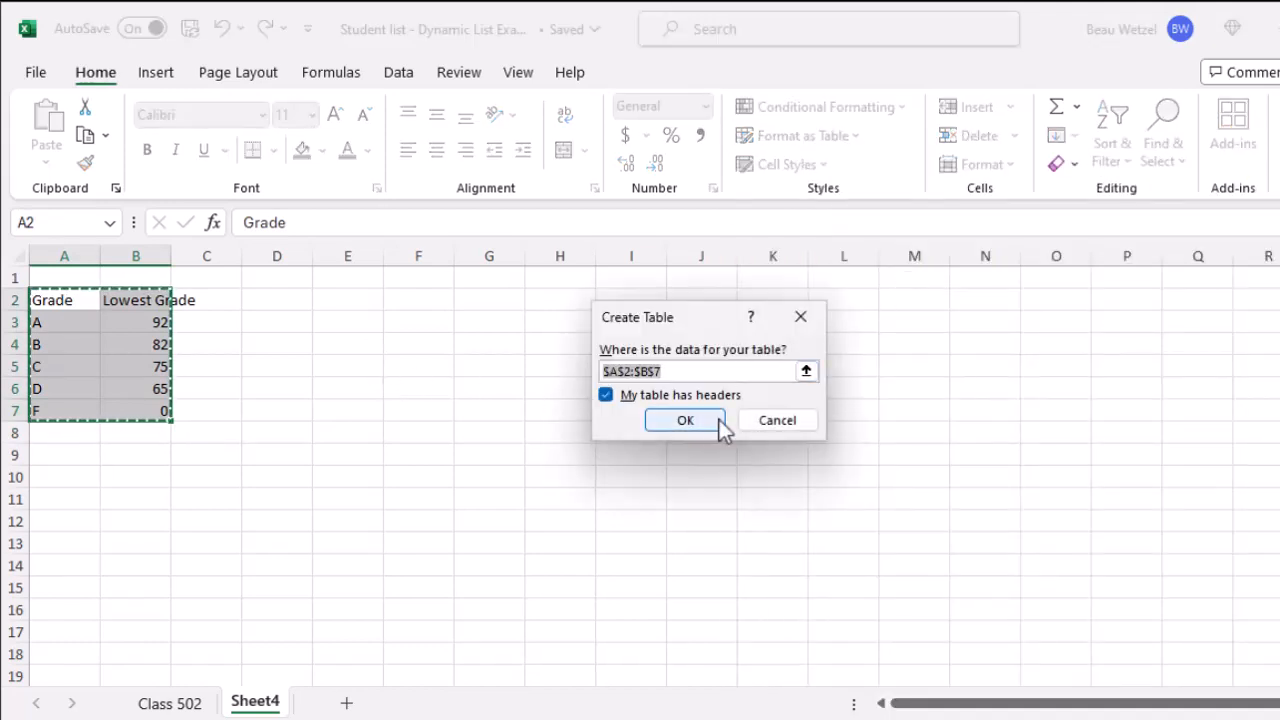
{"action": "left_click", "coordinate": [684, 420]}
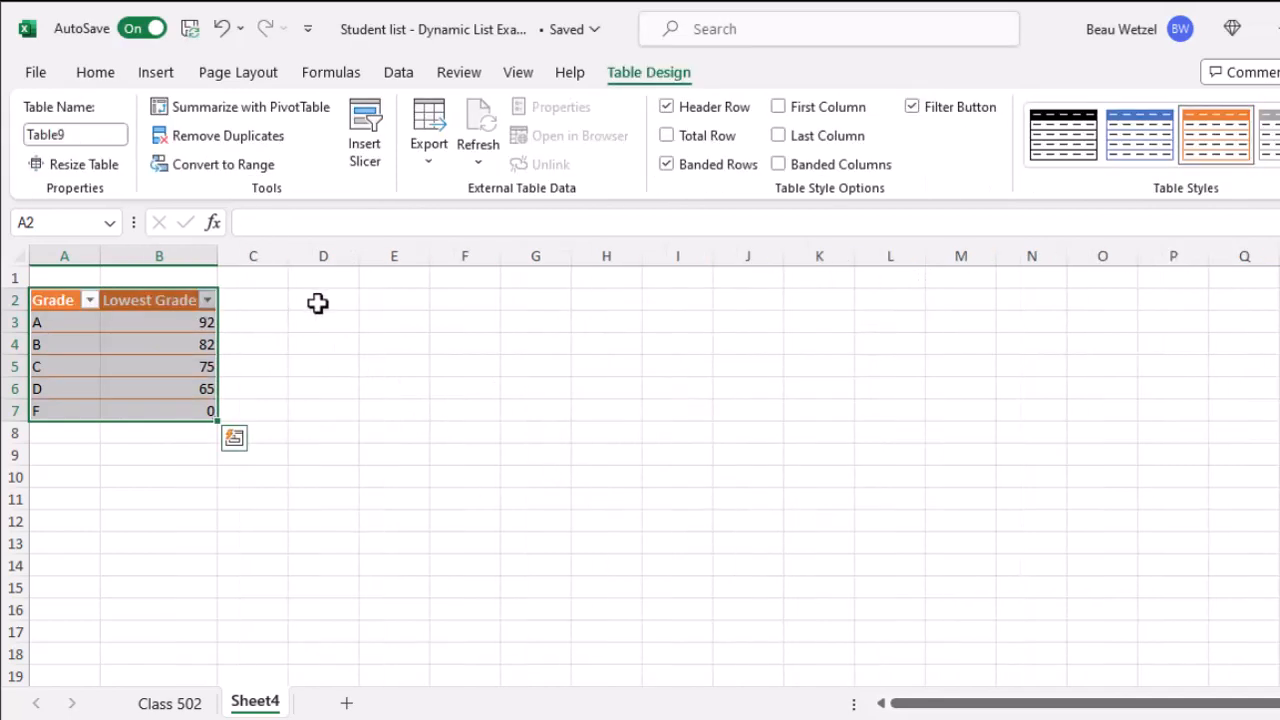
- Label a Test Area, enter score 93, and build =MATCH(D4,Table9[Lowest Grade],1) beside it
{"action": "left_click", "coordinate": [324, 320]}
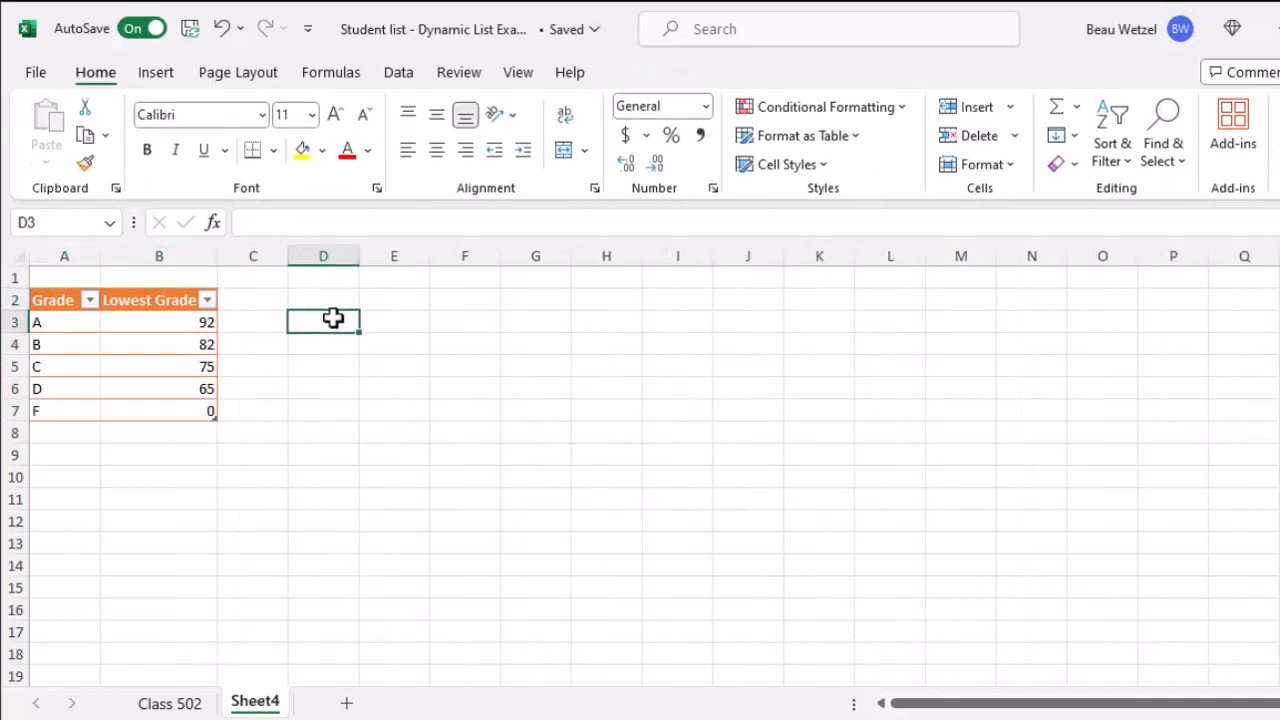
{"action": "type", "text": "Test Ara"}
{"action": "left_click", "coordinate": [324, 344]}
{"action": "type", "text": "93"}
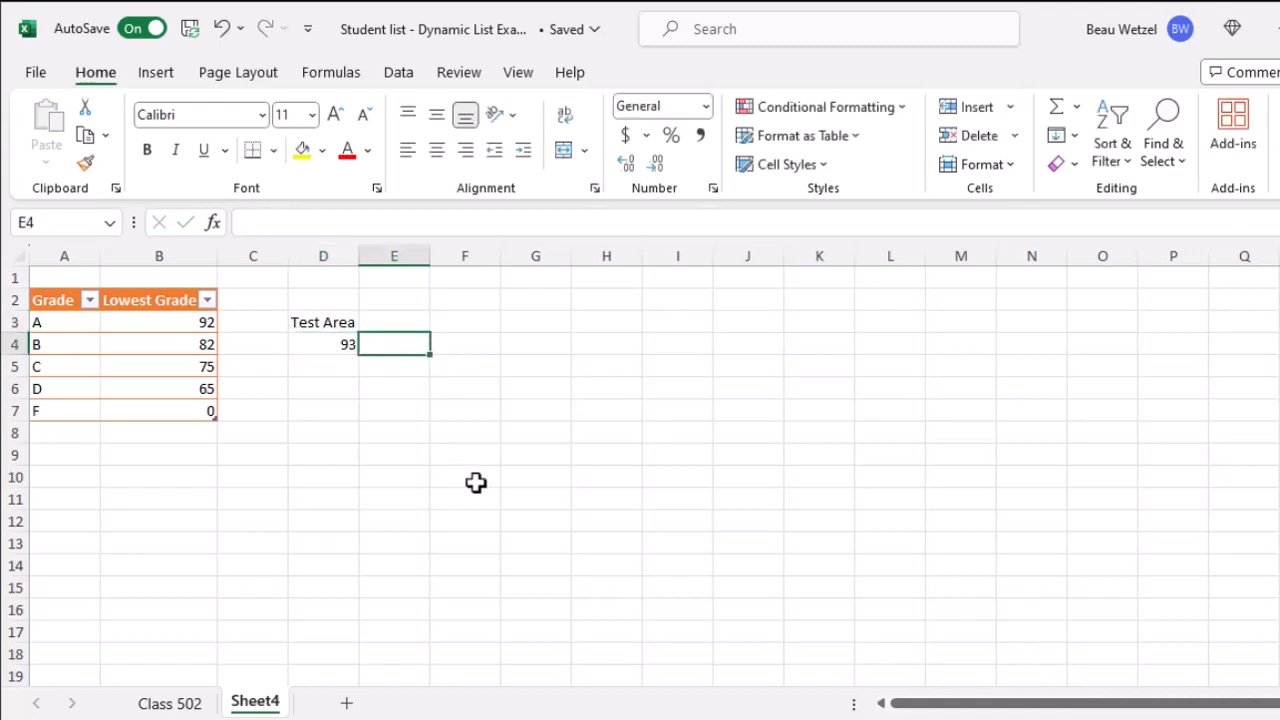
{"action": "type", "text": "=match"}
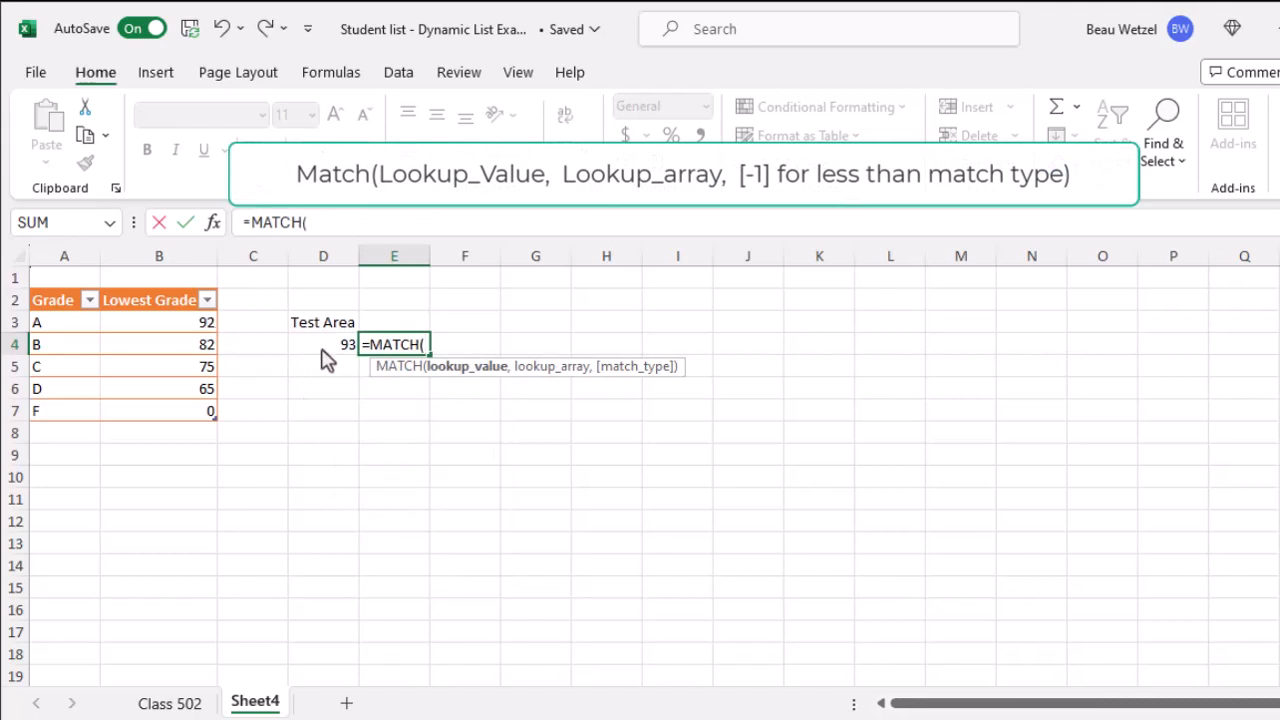
{"action": "left_click", "coordinate": [324, 344]}
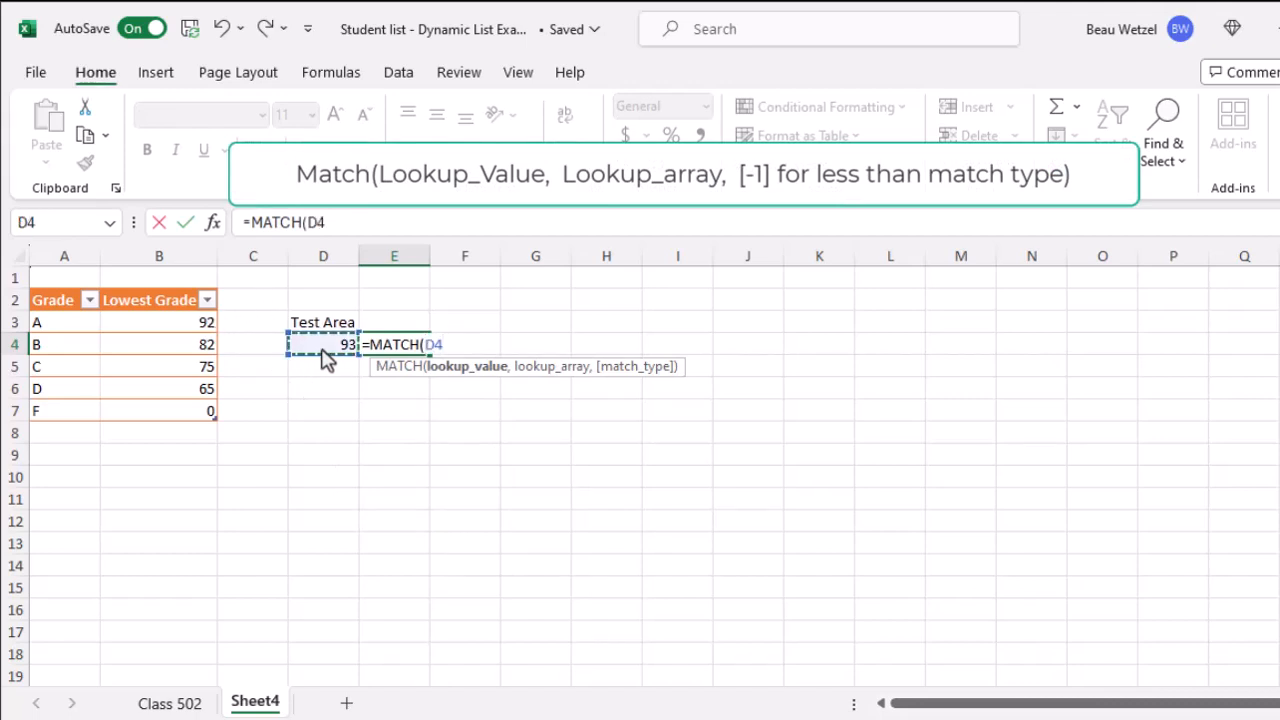
{"action": "type", "text": ",Table9[Lowest Grade],"}
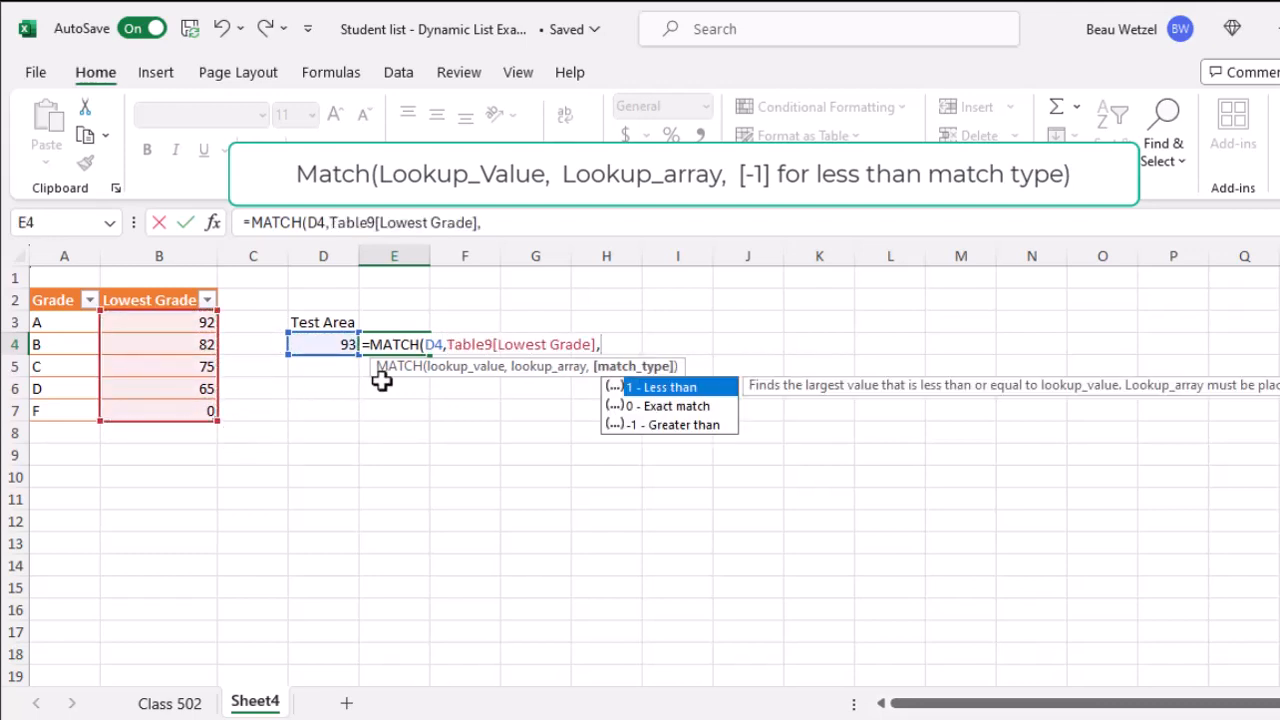
{"action": "type", "text": "1"}
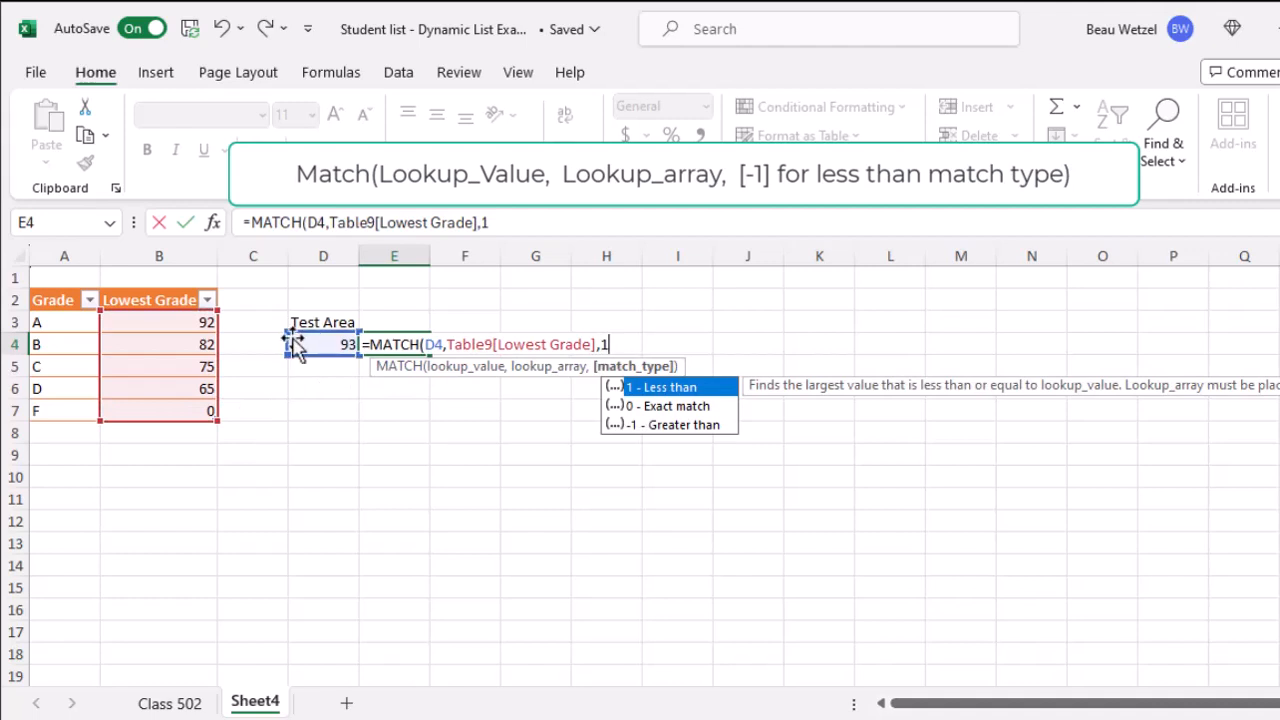
{"action": "mouse_move", "coordinate": [524, 384]}
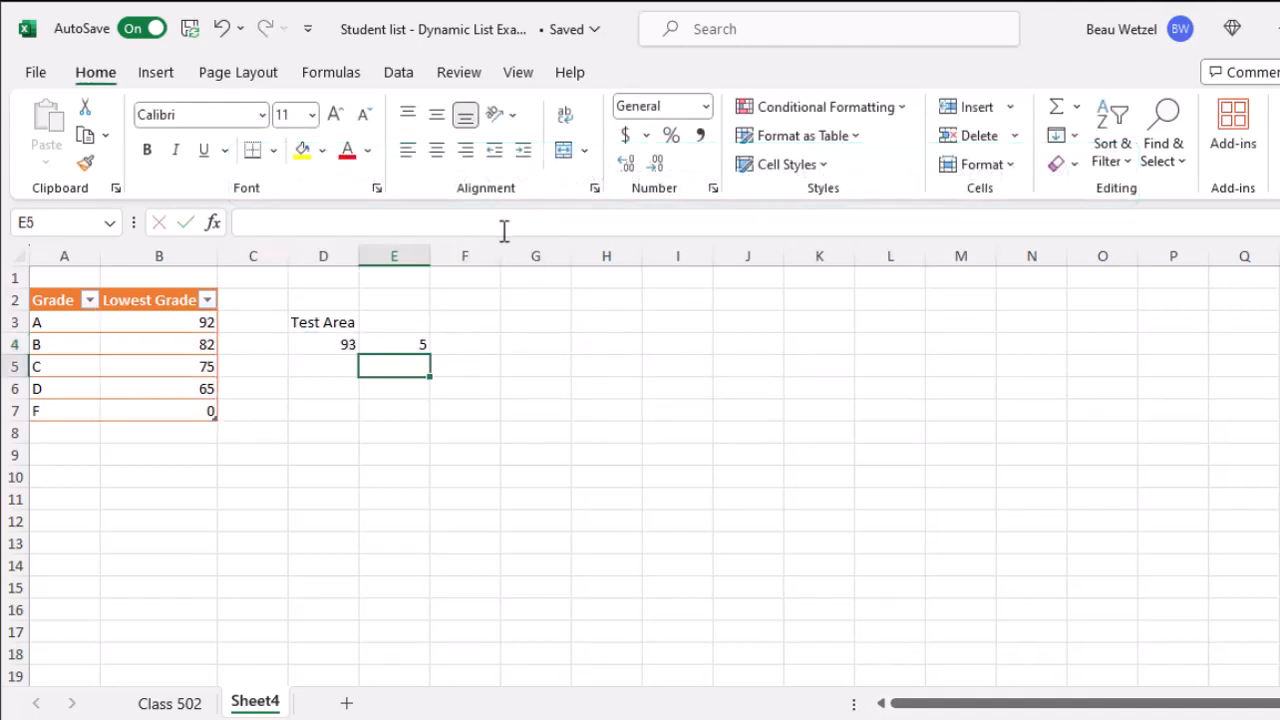
- Consult the Microsoft Support MATCH page for the match_type ascending-order rule
{"action": "left_click", "coordinate": [392, 344]}
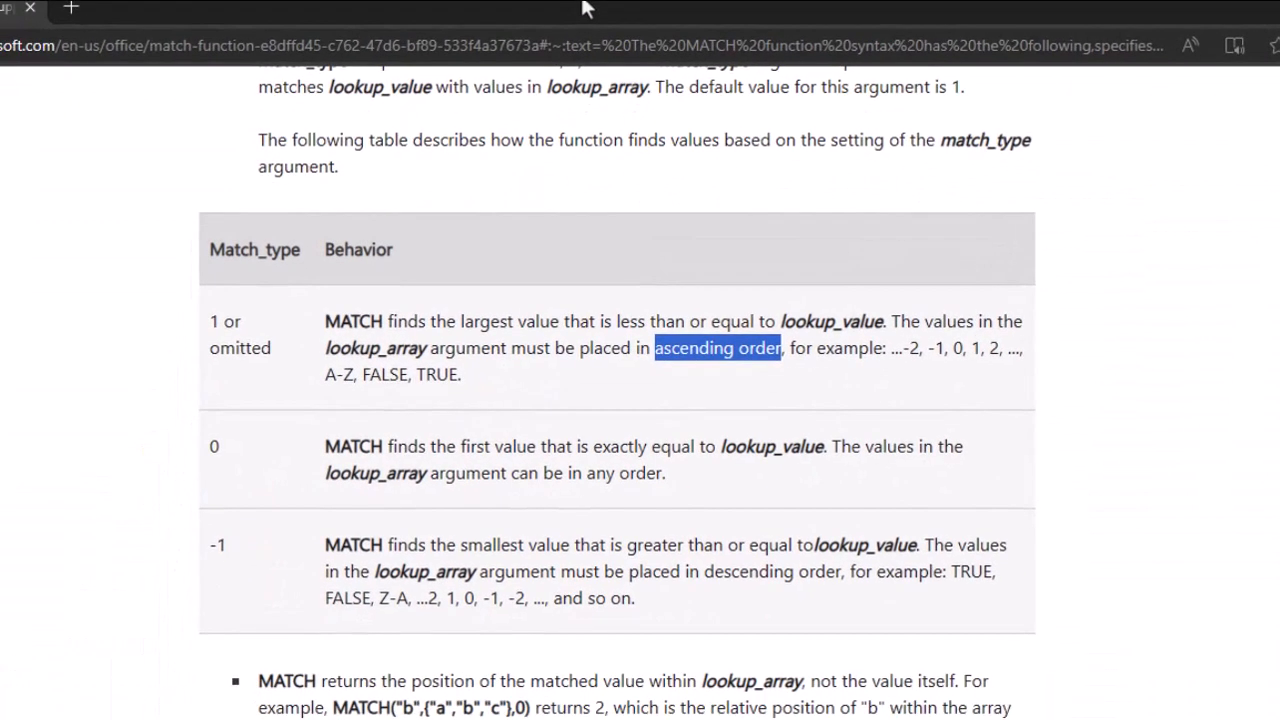
{"action": "mouse_move", "coordinate": [584, 396]}
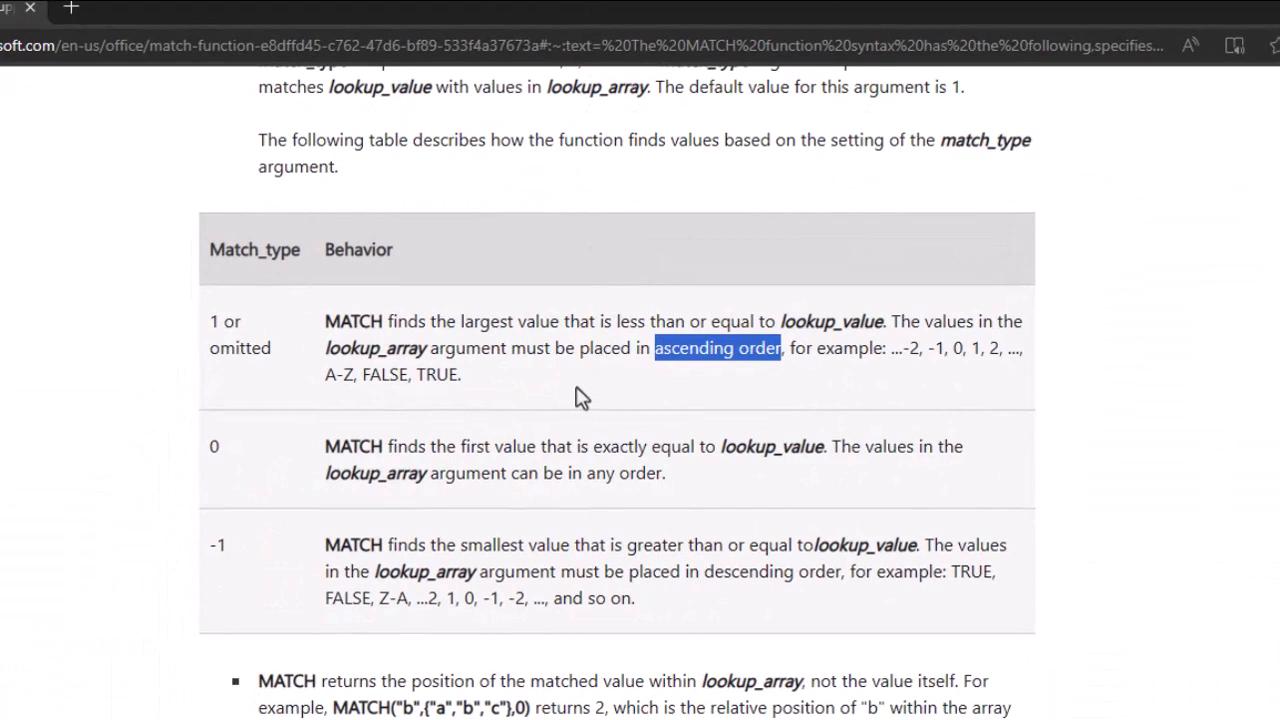
{"action": "mouse_move", "coordinate": [812, 384]}
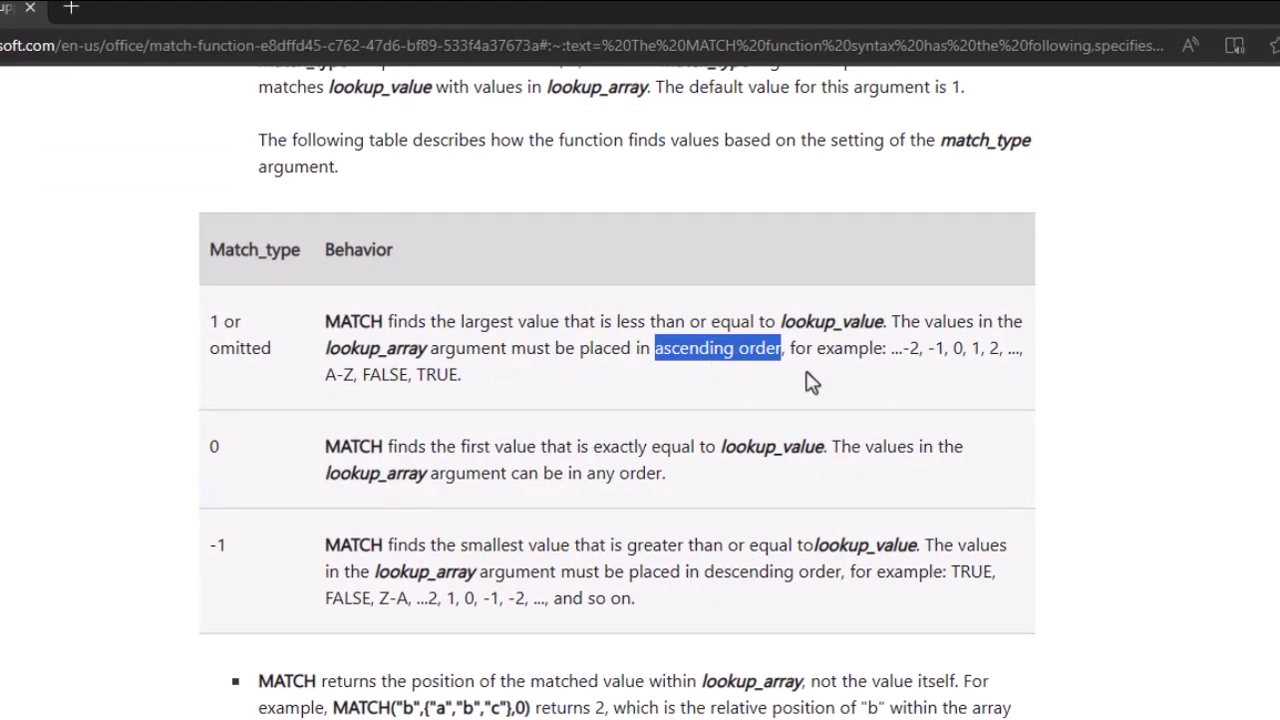
{"action": "mouse_move", "coordinate": [196, 108]}
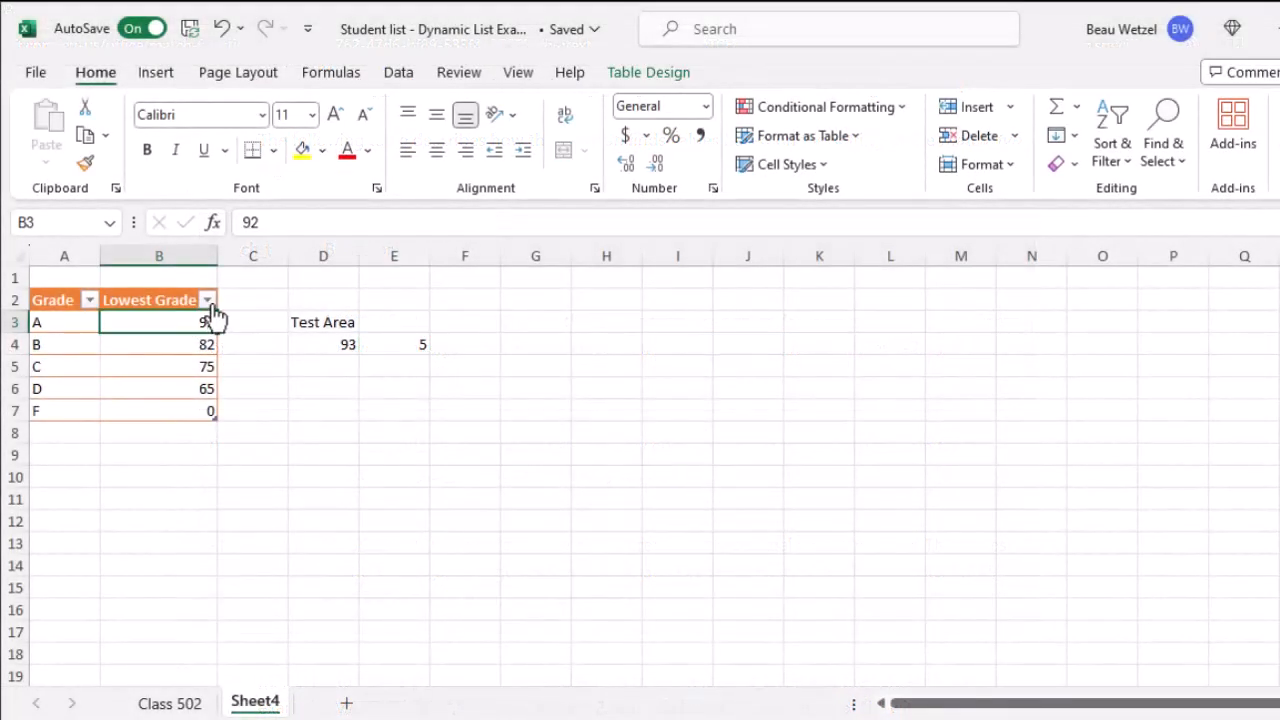
- Sort the Lowest Grade column smallest to largest so thresholds run F 0 to A 92
{"action": "left_click", "coordinate": [208, 300]}
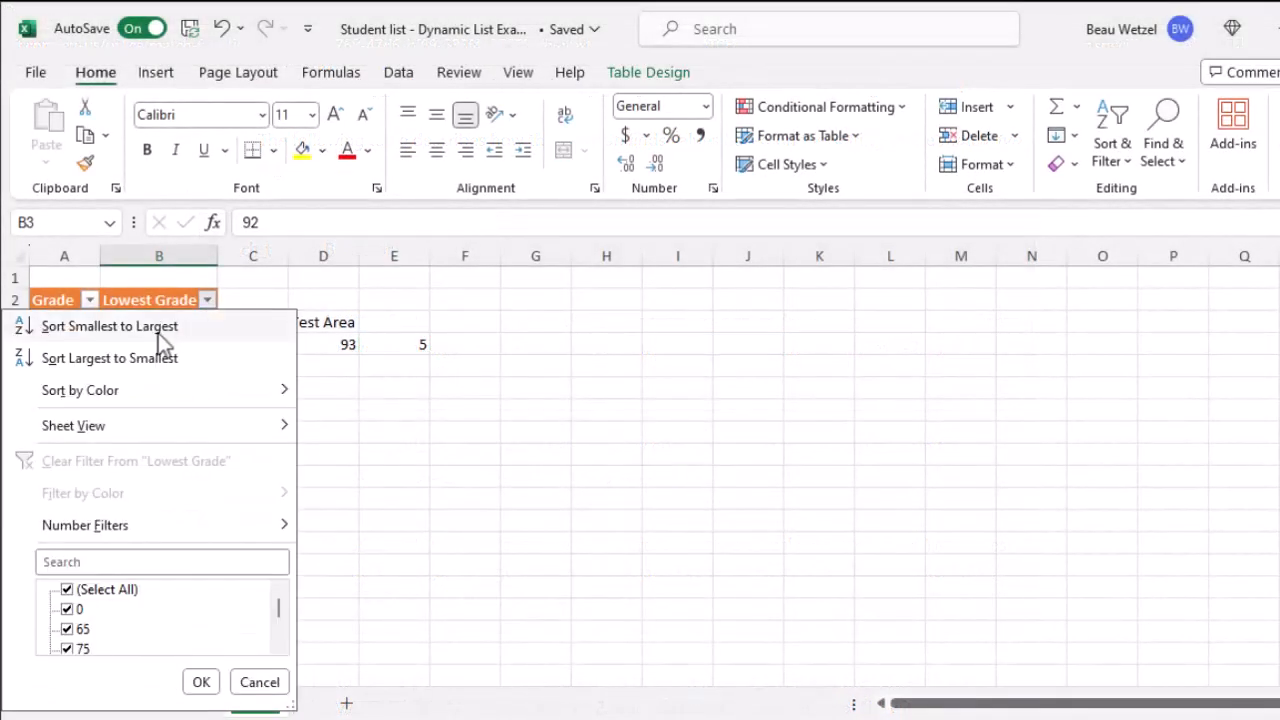
{"action": "left_click", "coordinate": [108, 326]}
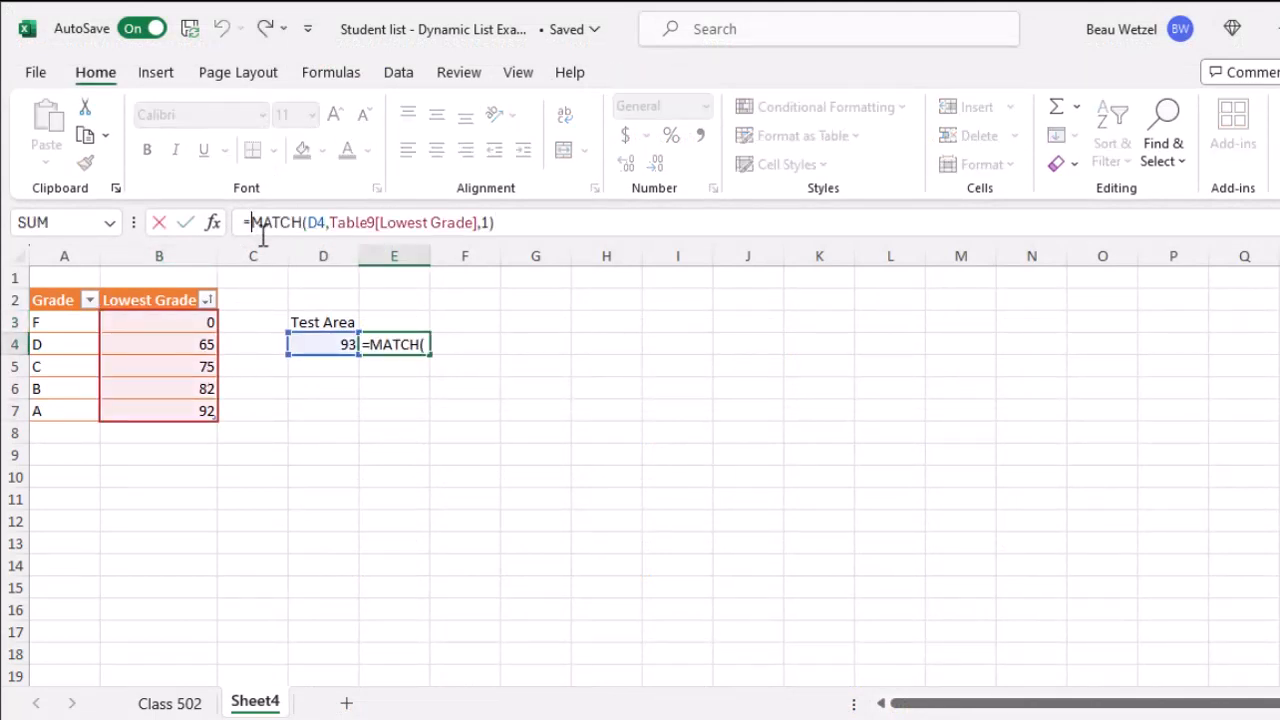
- Wrap the MATCH in =INDEX(Table9[Grade],…,1) so score 93 returns letter A
{"action": "type", "text": "index"}
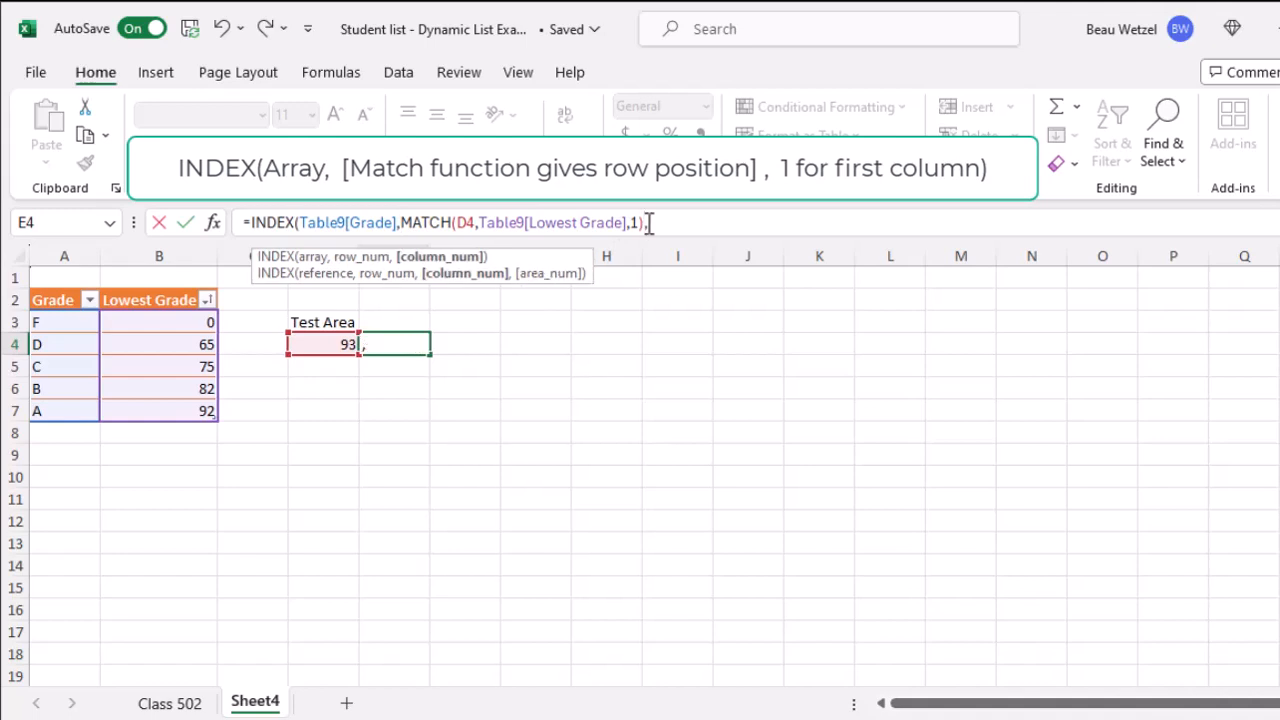
{"action": "type", "text": "1"}
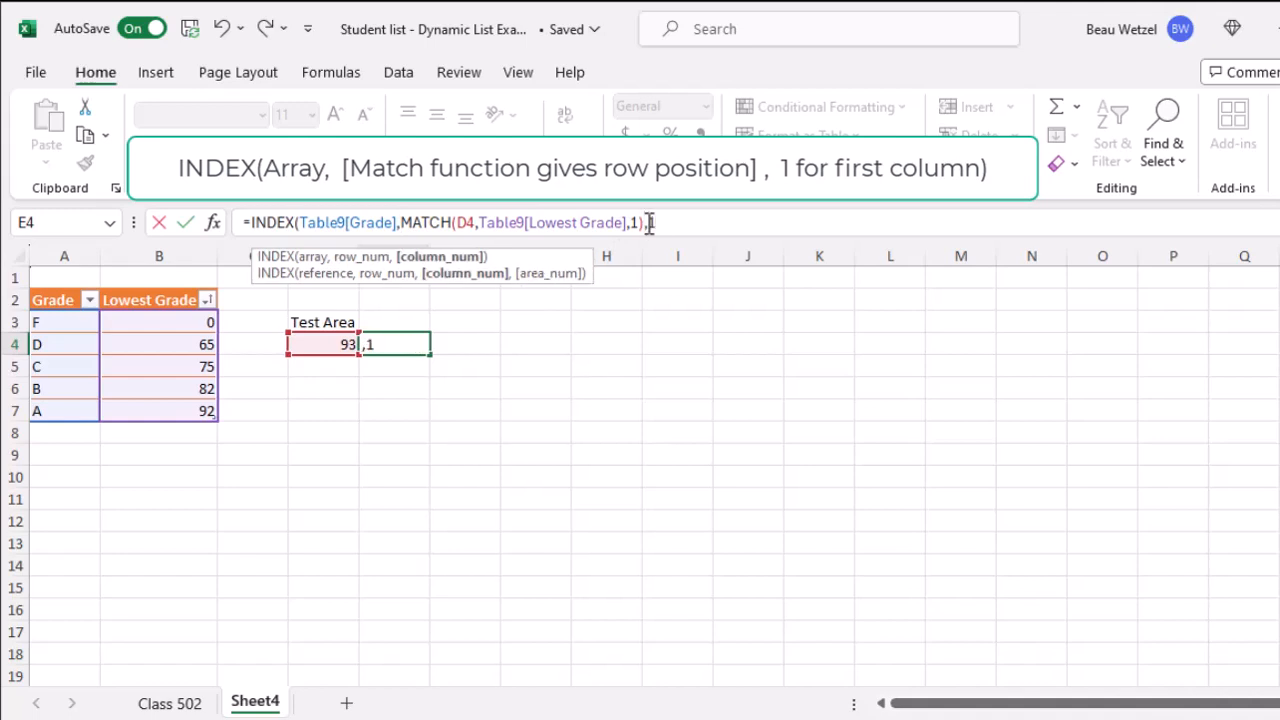
{"action": "key", "text": "Enter"}
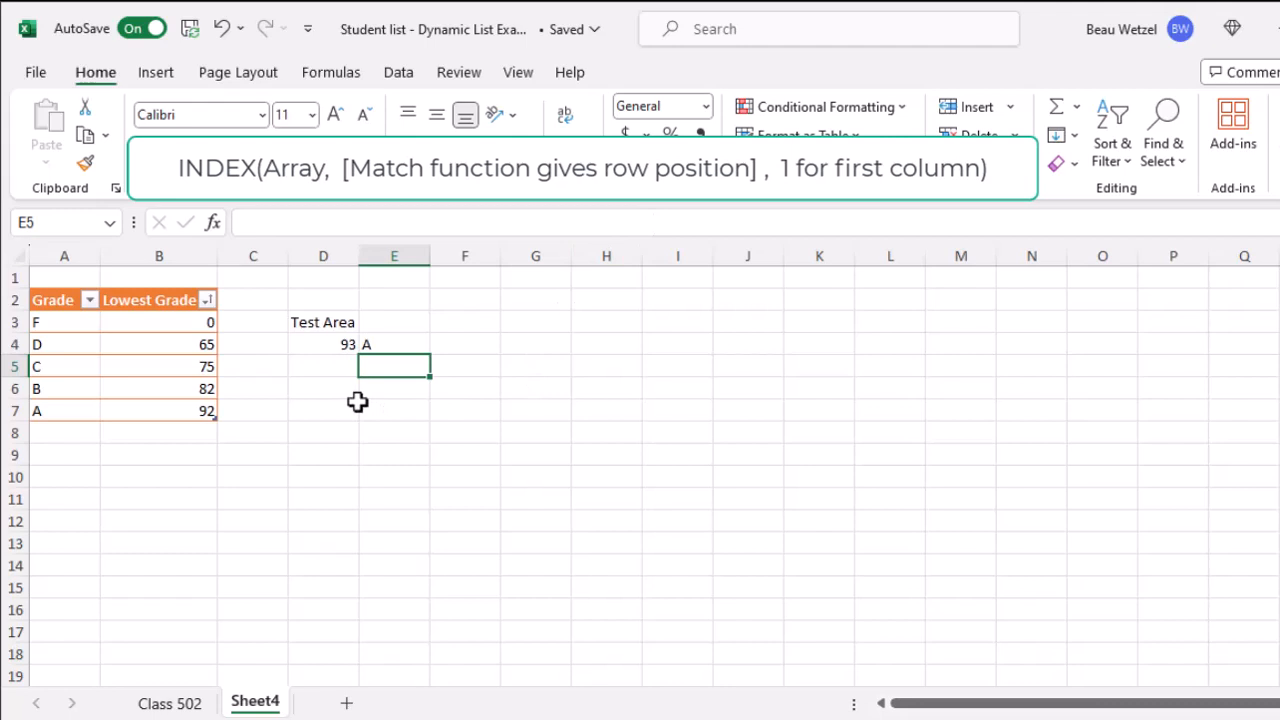
{"action": "mouse_move", "coordinate": [364, 328]}
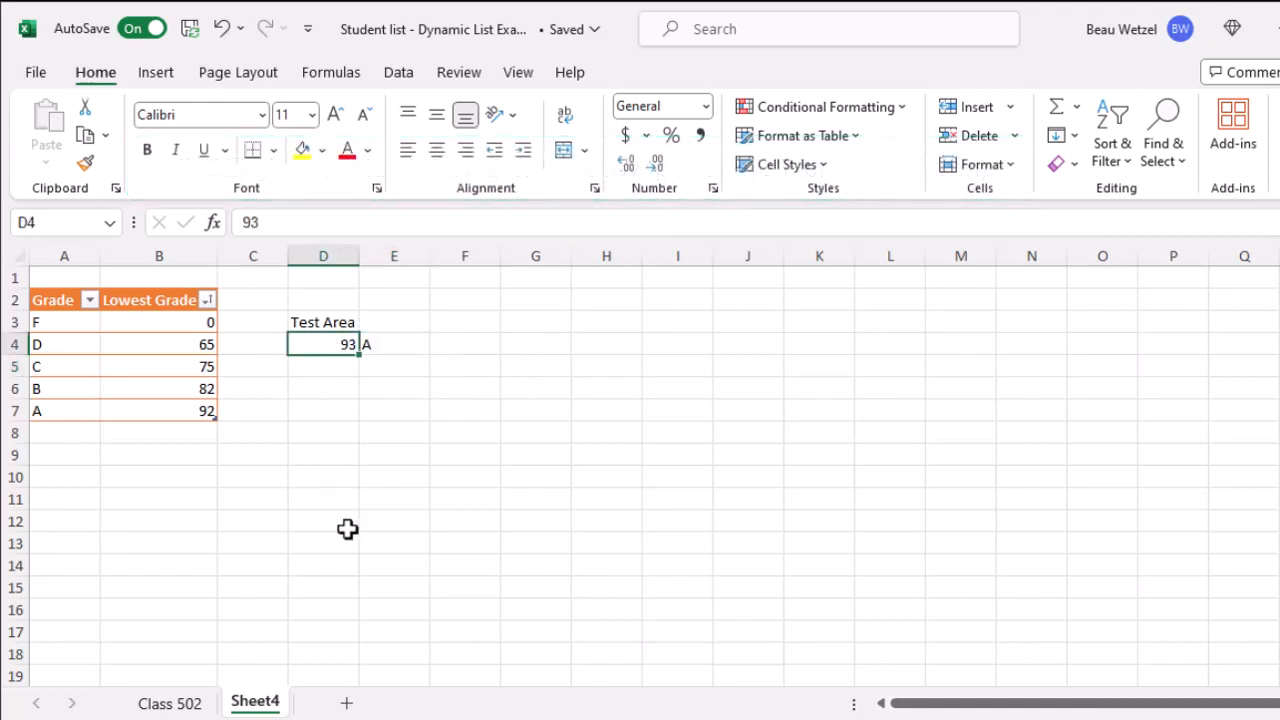
- Try test scores 105, 55 and 65 in D4 and check the returned letters
{"action": "type", "text": "105"}
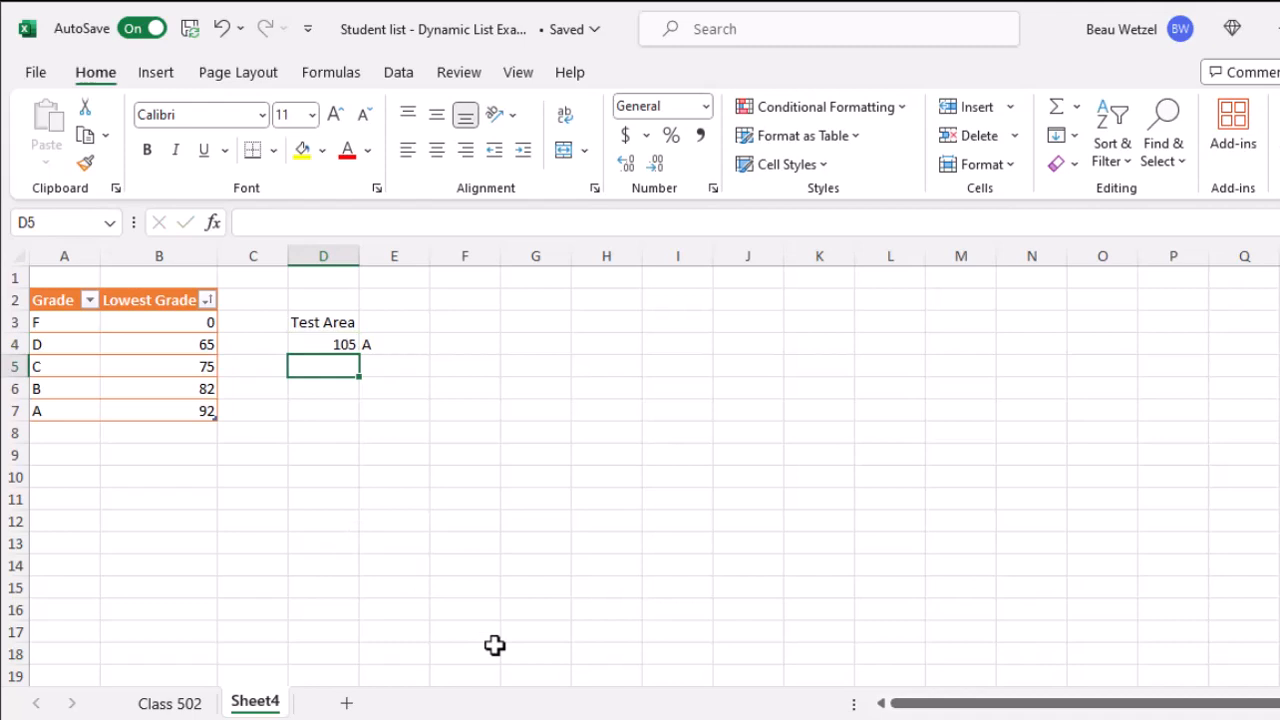
{"action": "left_click", "coordinate": [324, 344]}
{"action": "type", "text": "66"}
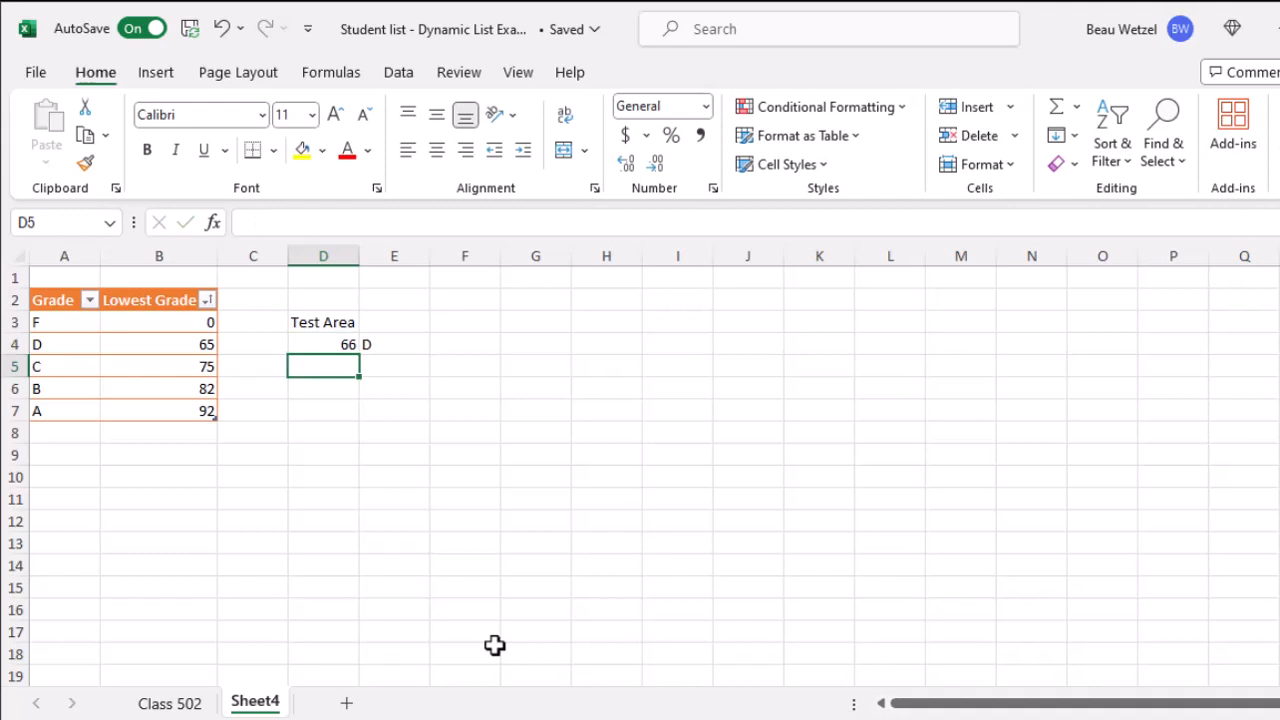
{"action": "type", "text": "55"}
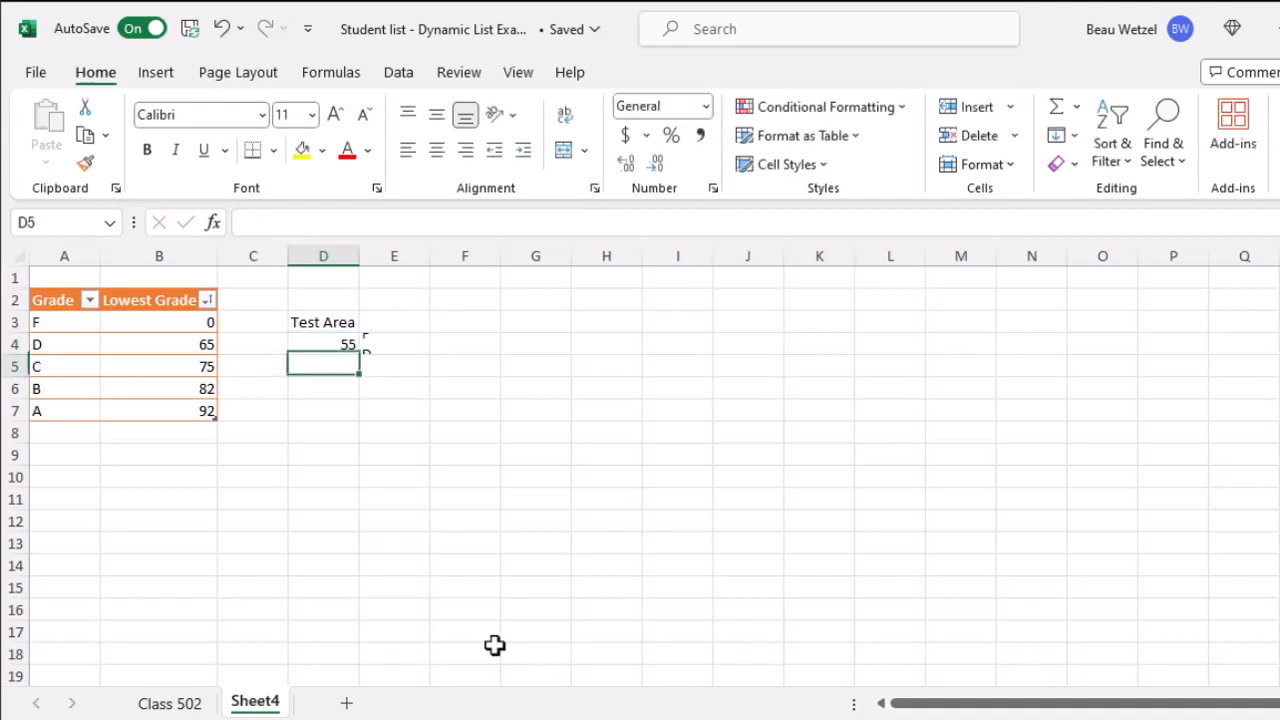
{"action": "left_click", "coordinate": [324, 344]}
{"action": "type", "text": "65"}
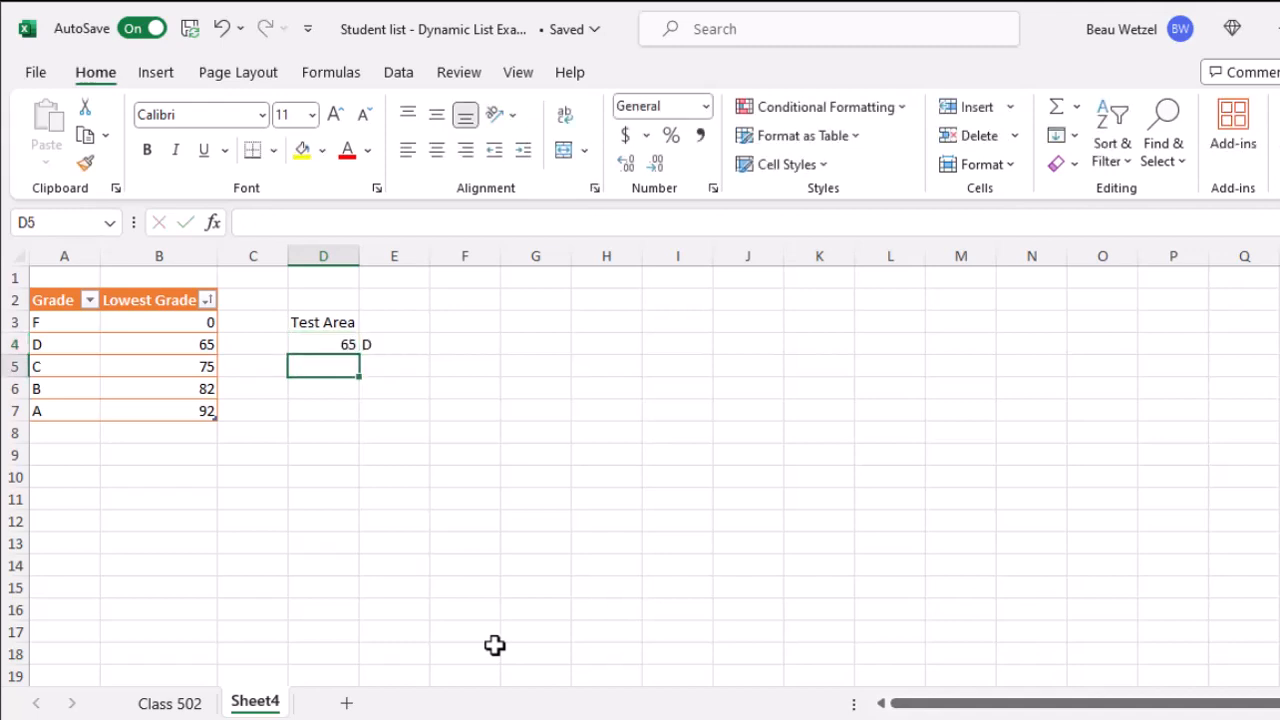
{"action": "left_click", "coordinate": [324, 344]}
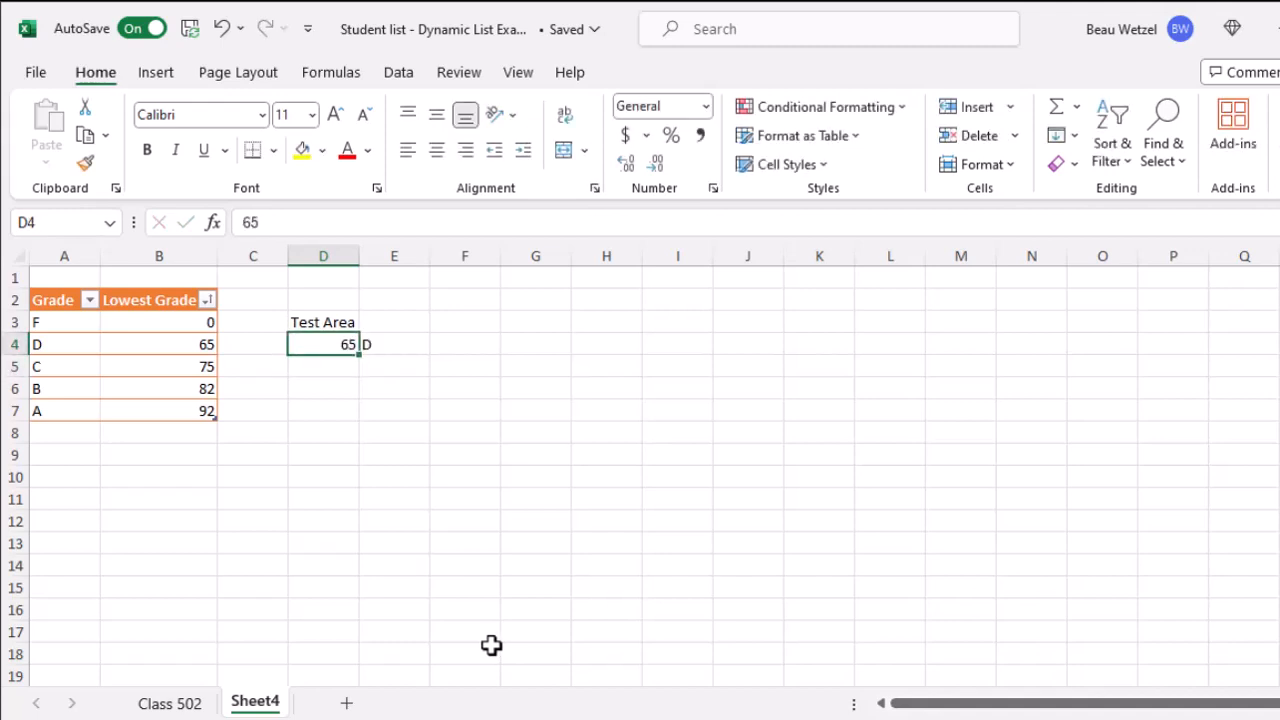
{"action": "left_click", "coordinate": [394, 344]}
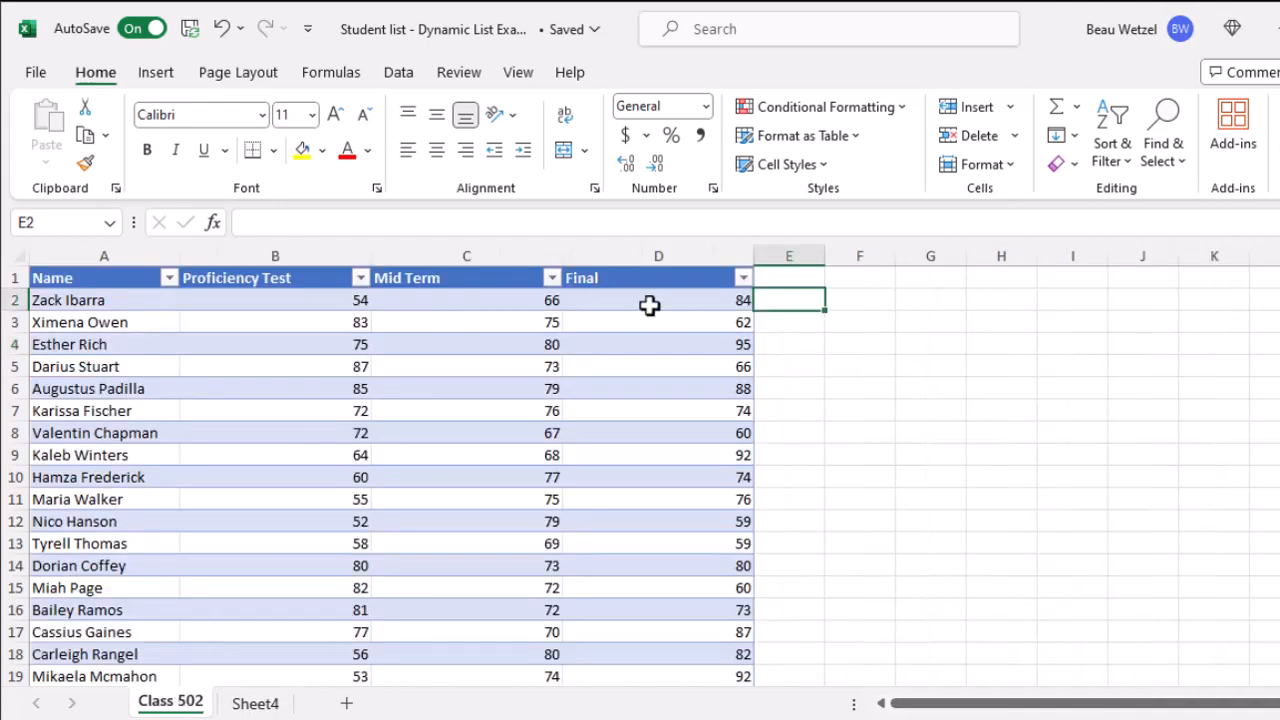
{"action": "left_click", "coordinate": [788, 276]}
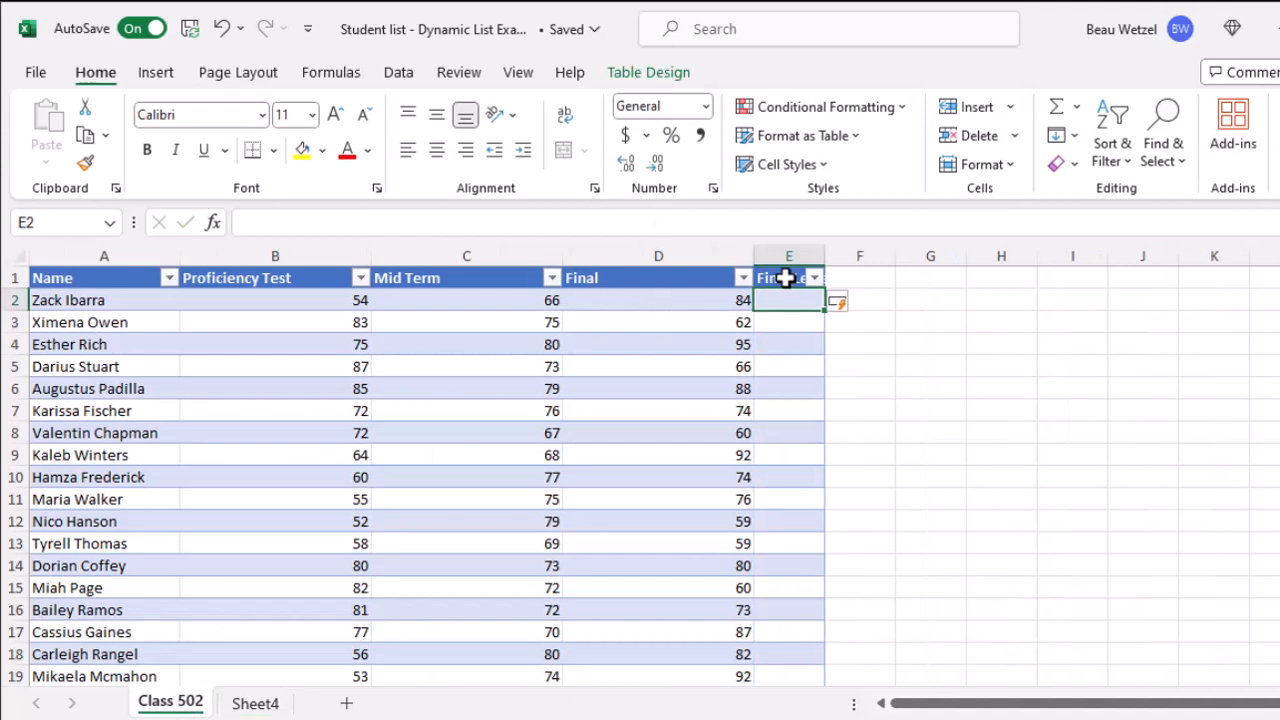
{"action": "type", "text": "=m"}
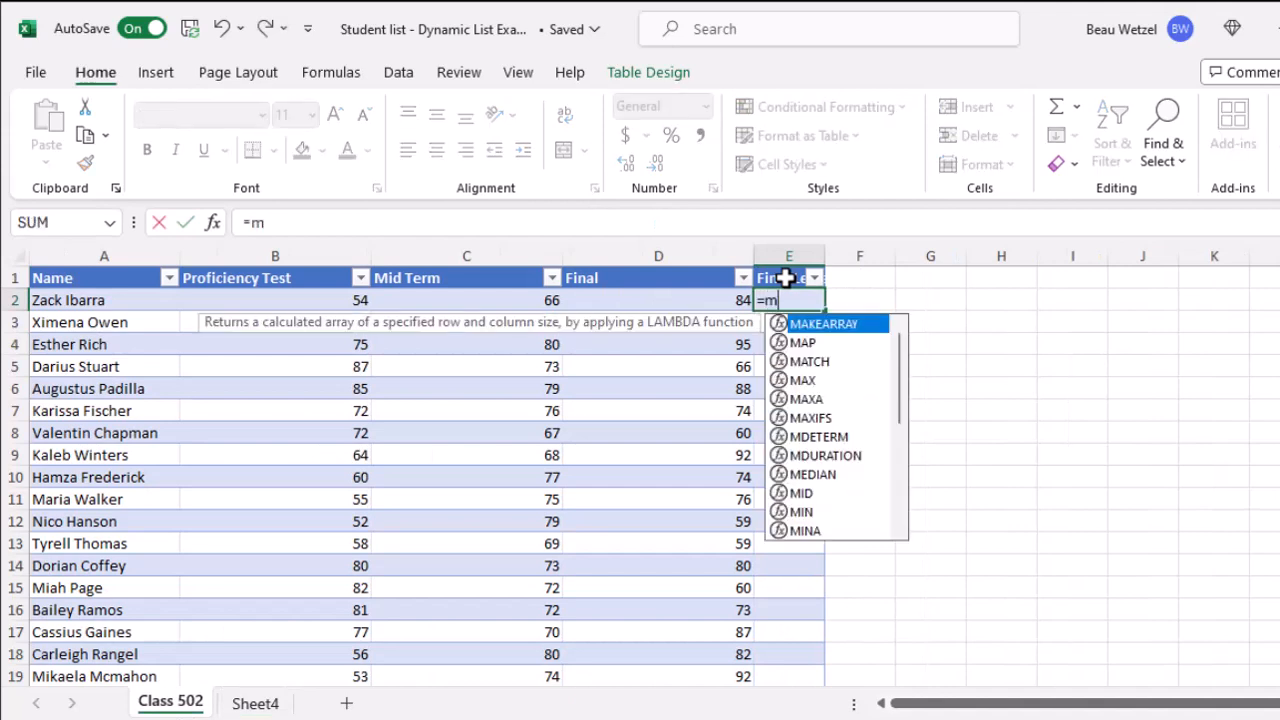
{"action": "double_click", "coordinate": [800, 360]}
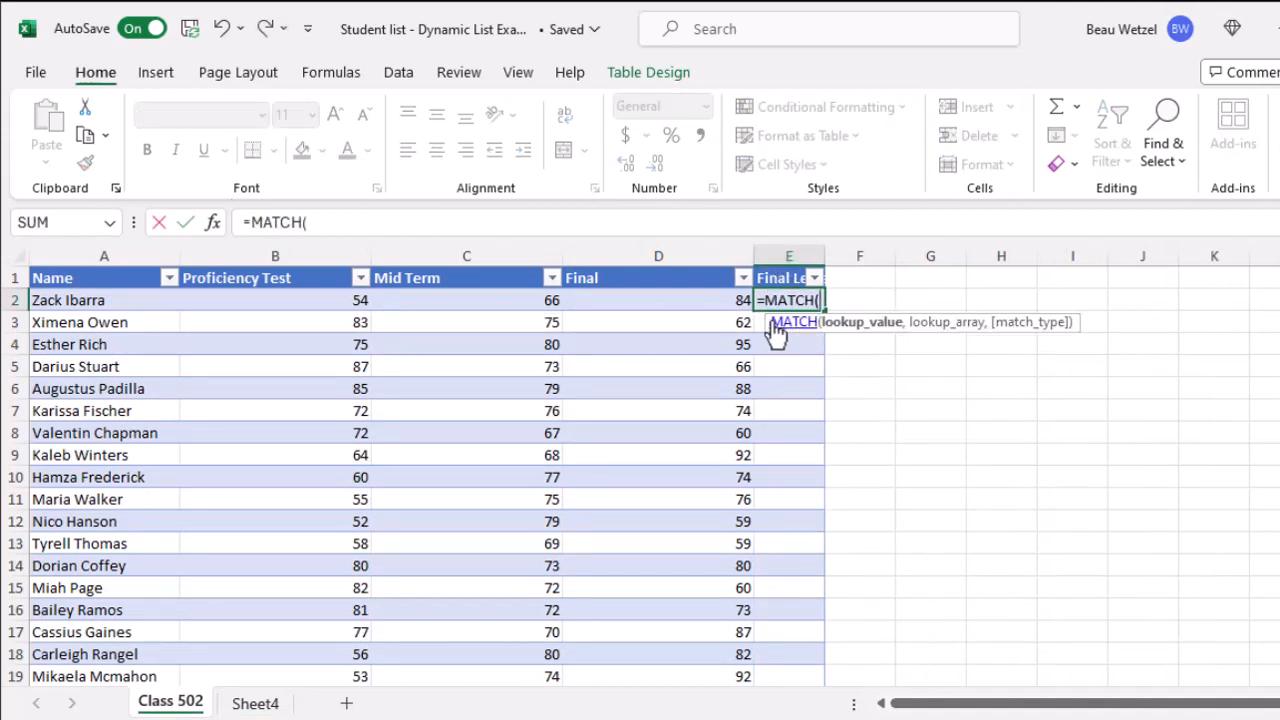
{"action": "left_click", "coordinate": [658, 300]}
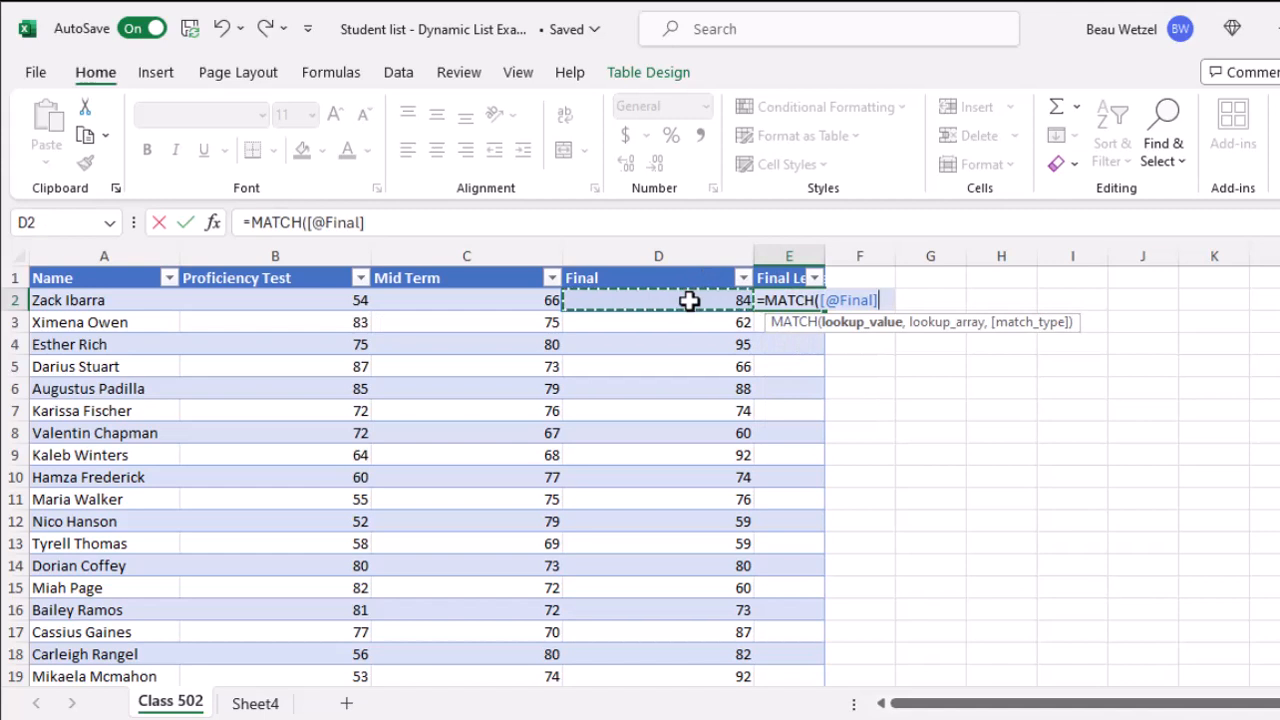
{"action": "type", "text": ",Table9[Lowest Grade],1)"}
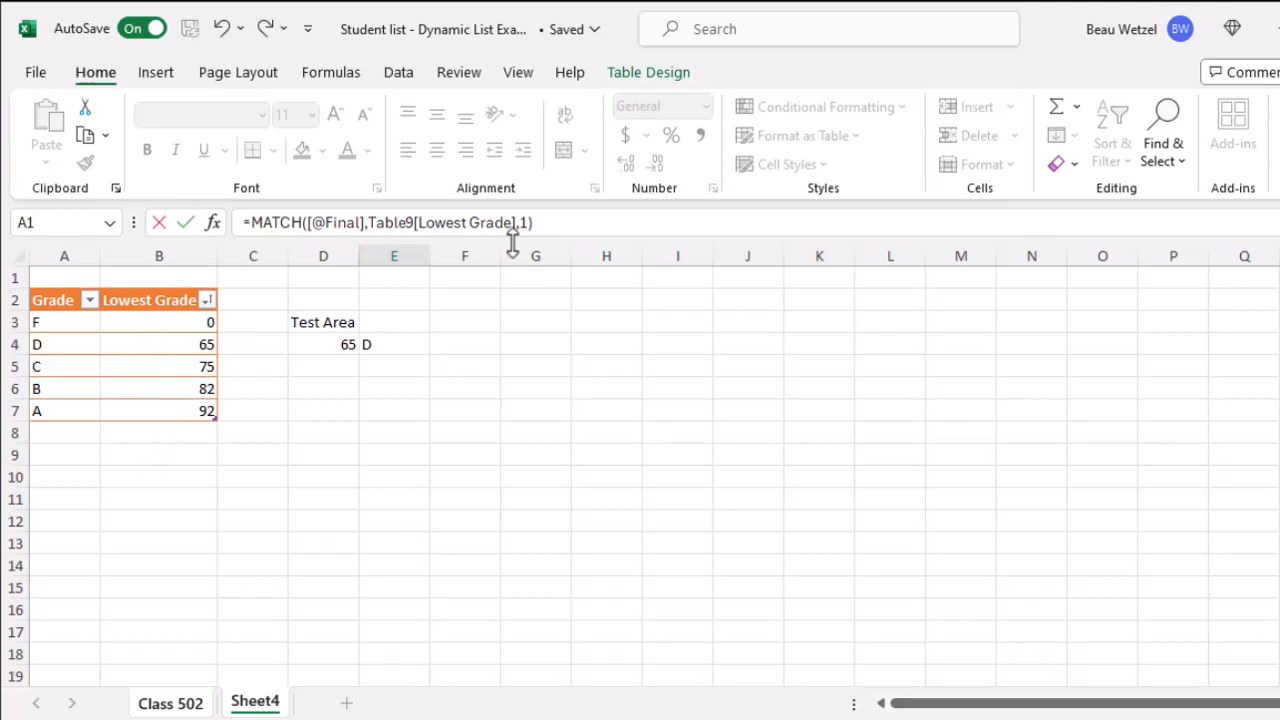
- Wrap E2's MATCH in INDEX over Table9[Grade] so every student's letter grade fills in
{"action": "left_click", "coordinate": [170, 704]}
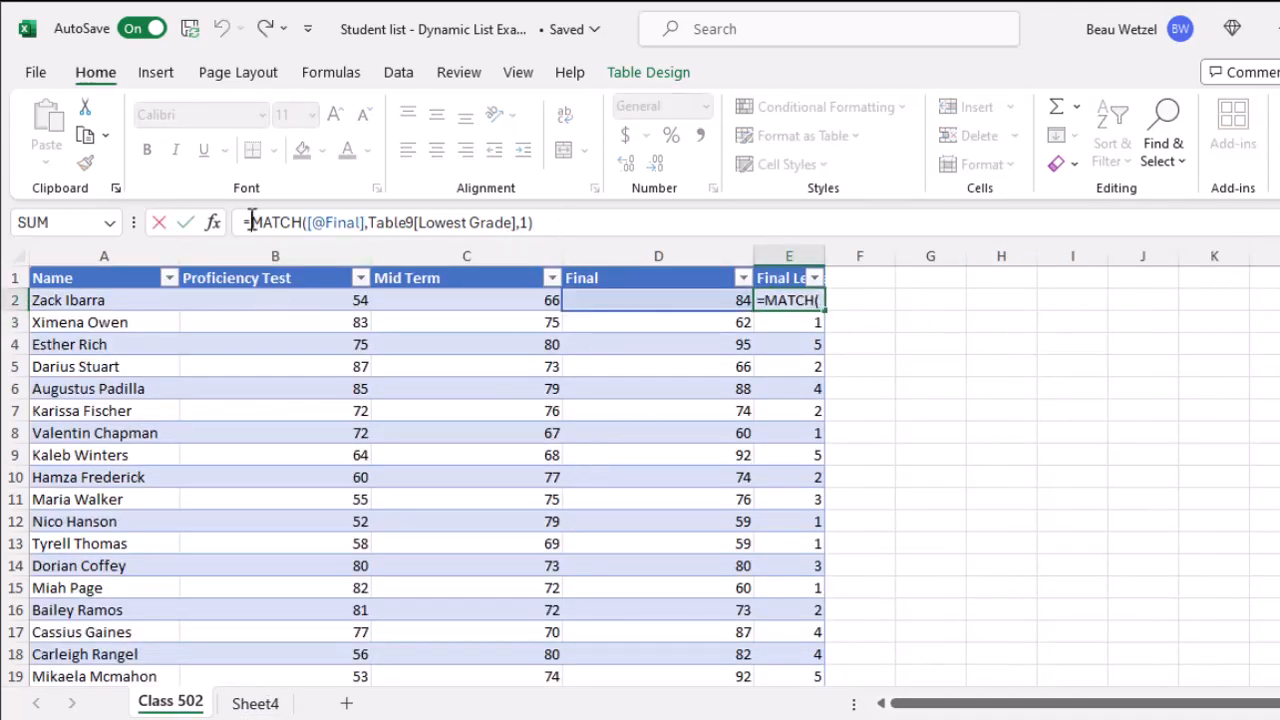
{"action": "type", "text": "index"}
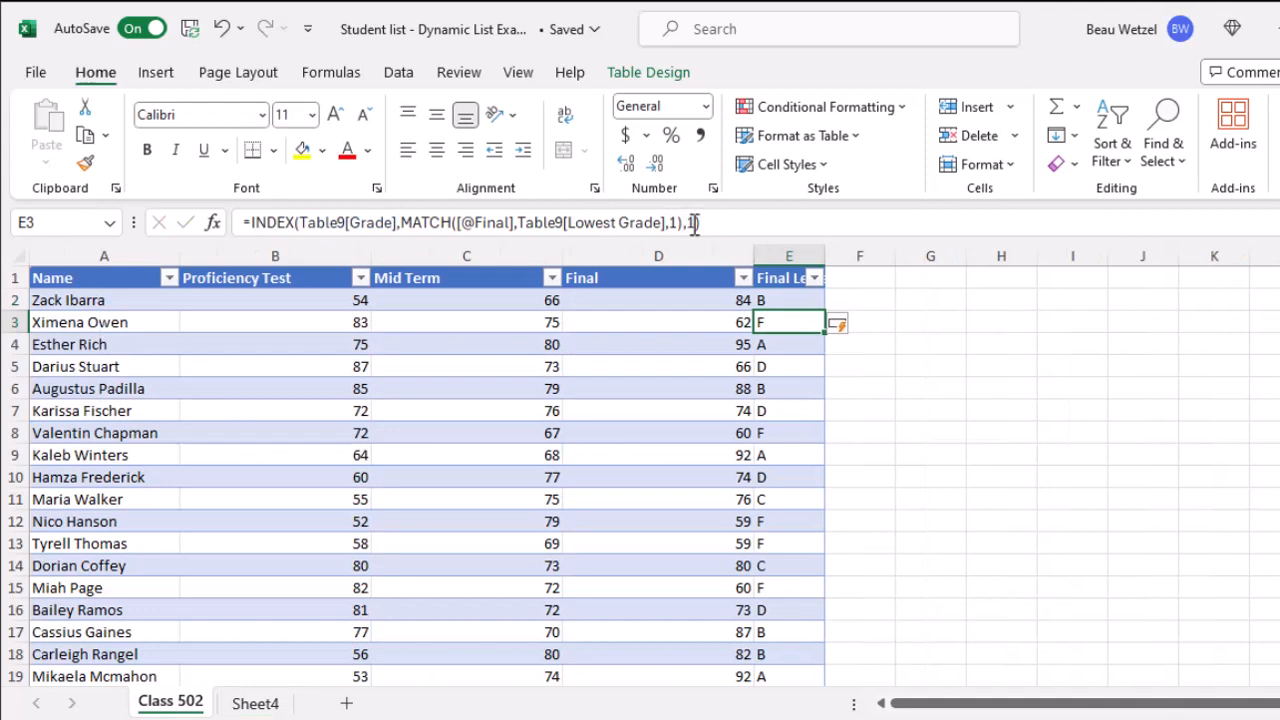
{"action": "left_click", "coordinate": [788, 300]}
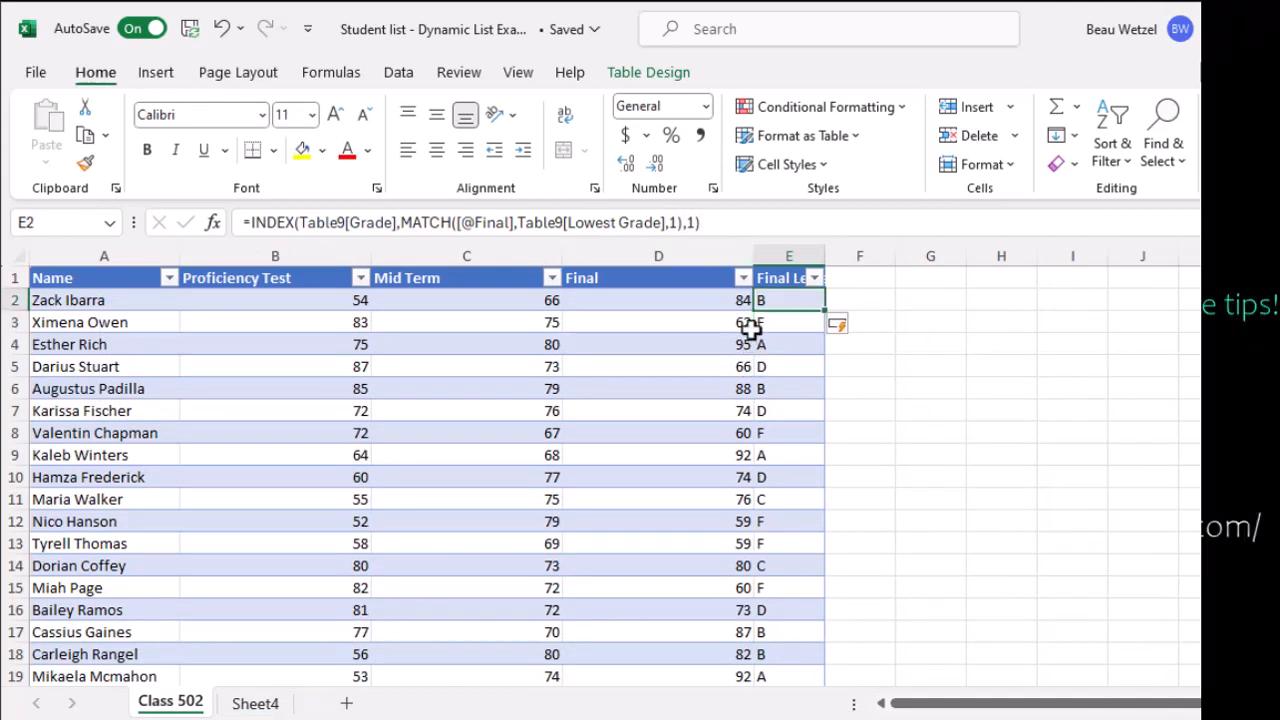